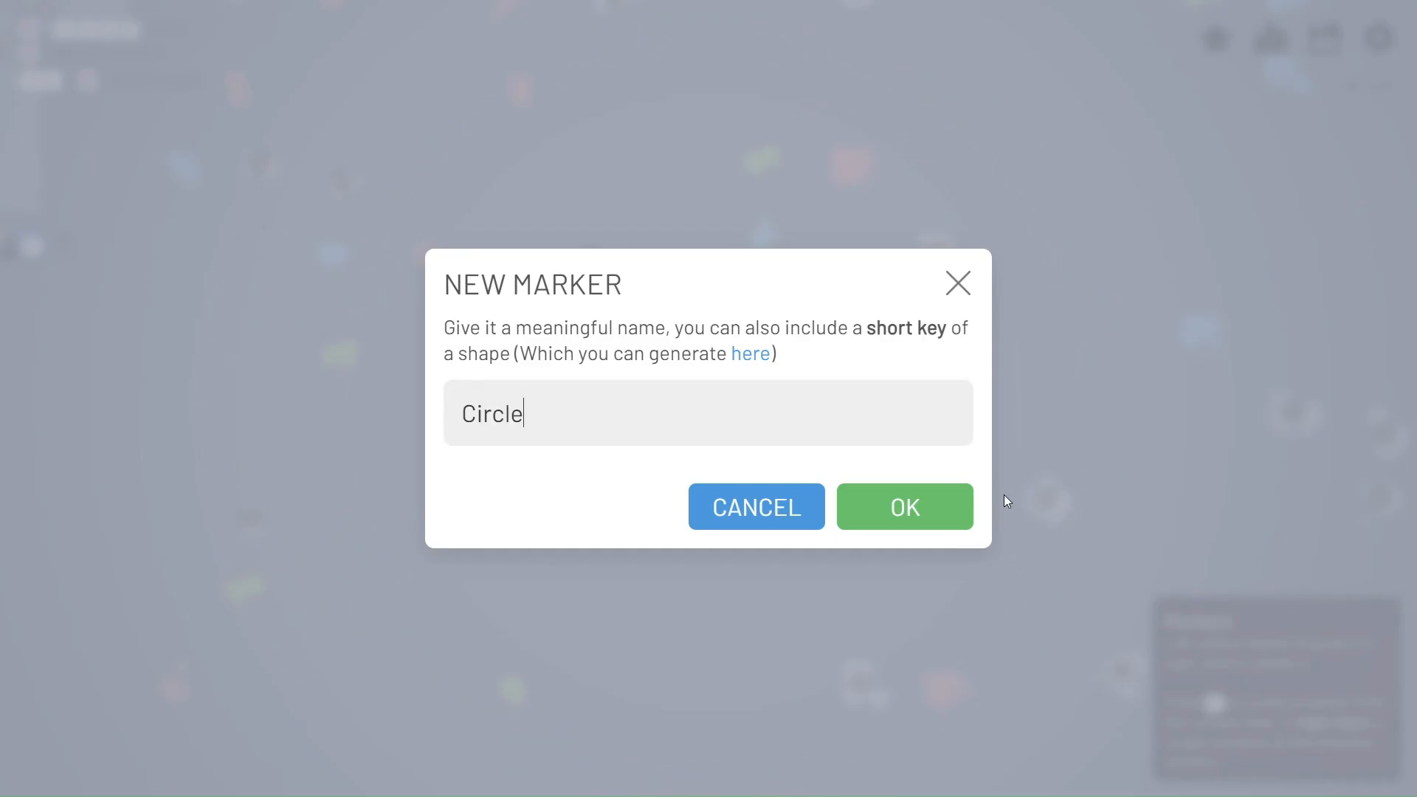
- Confirm the new 'Circle with point' marker and select the cutter tool near the central belts
left_click(904, 506)
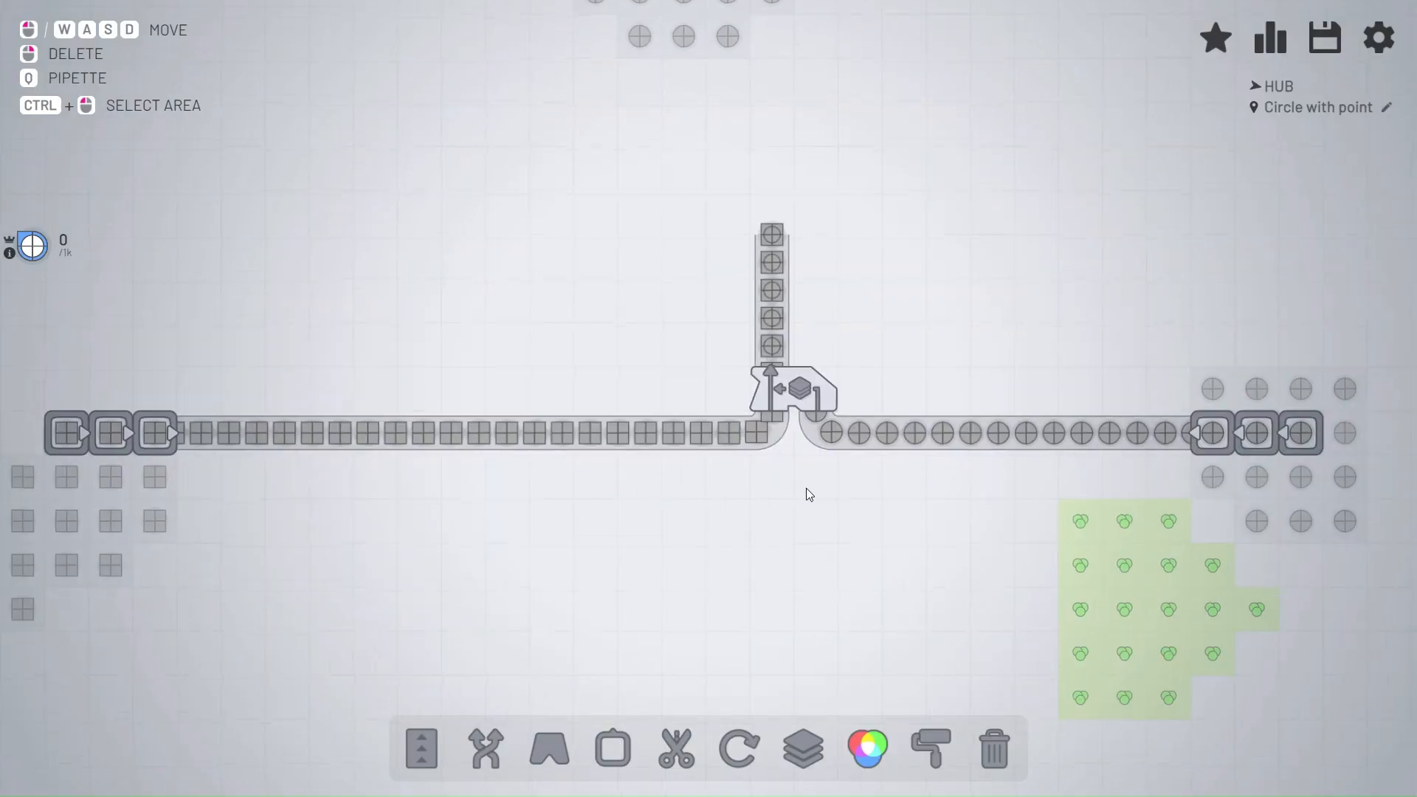
left_click(674, 750)
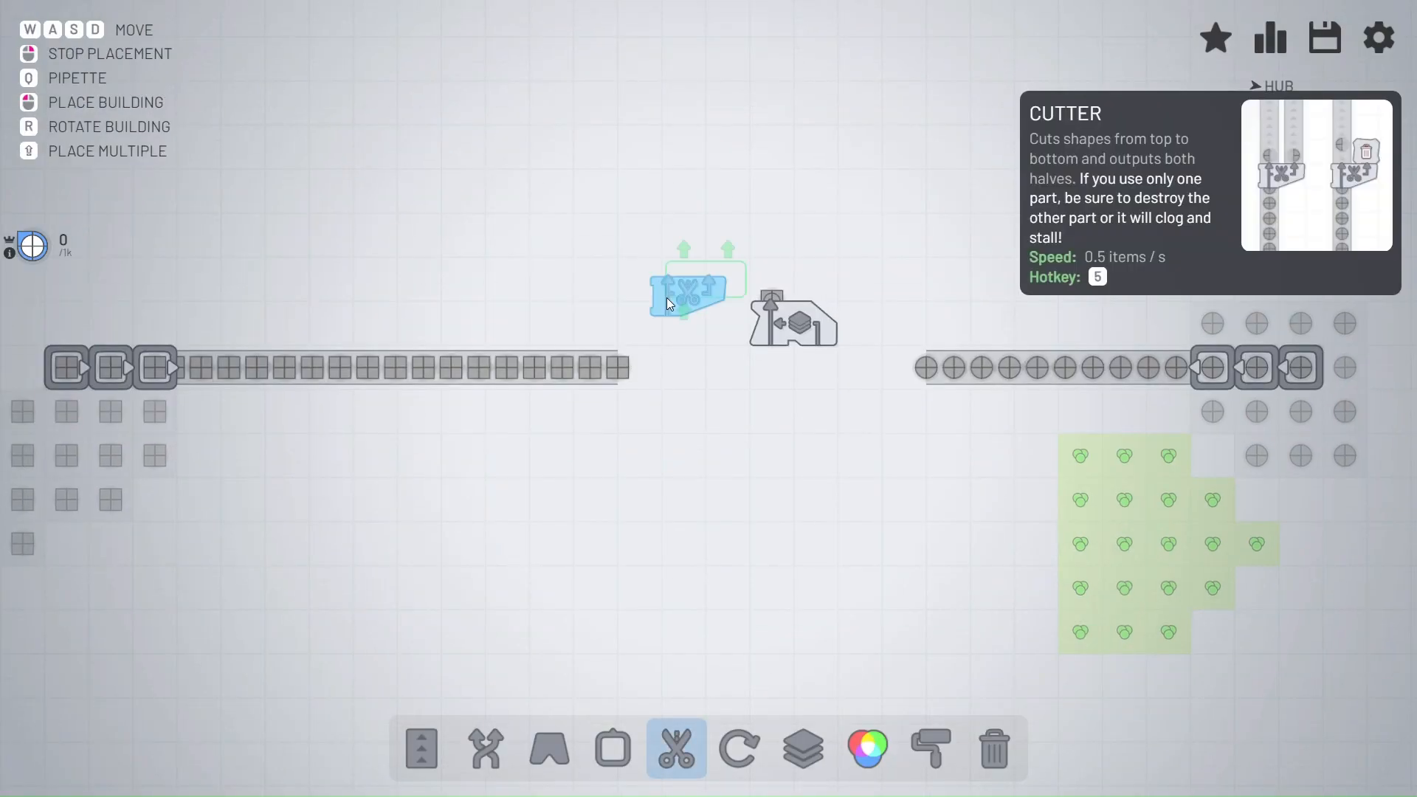
left_click(422, 753)
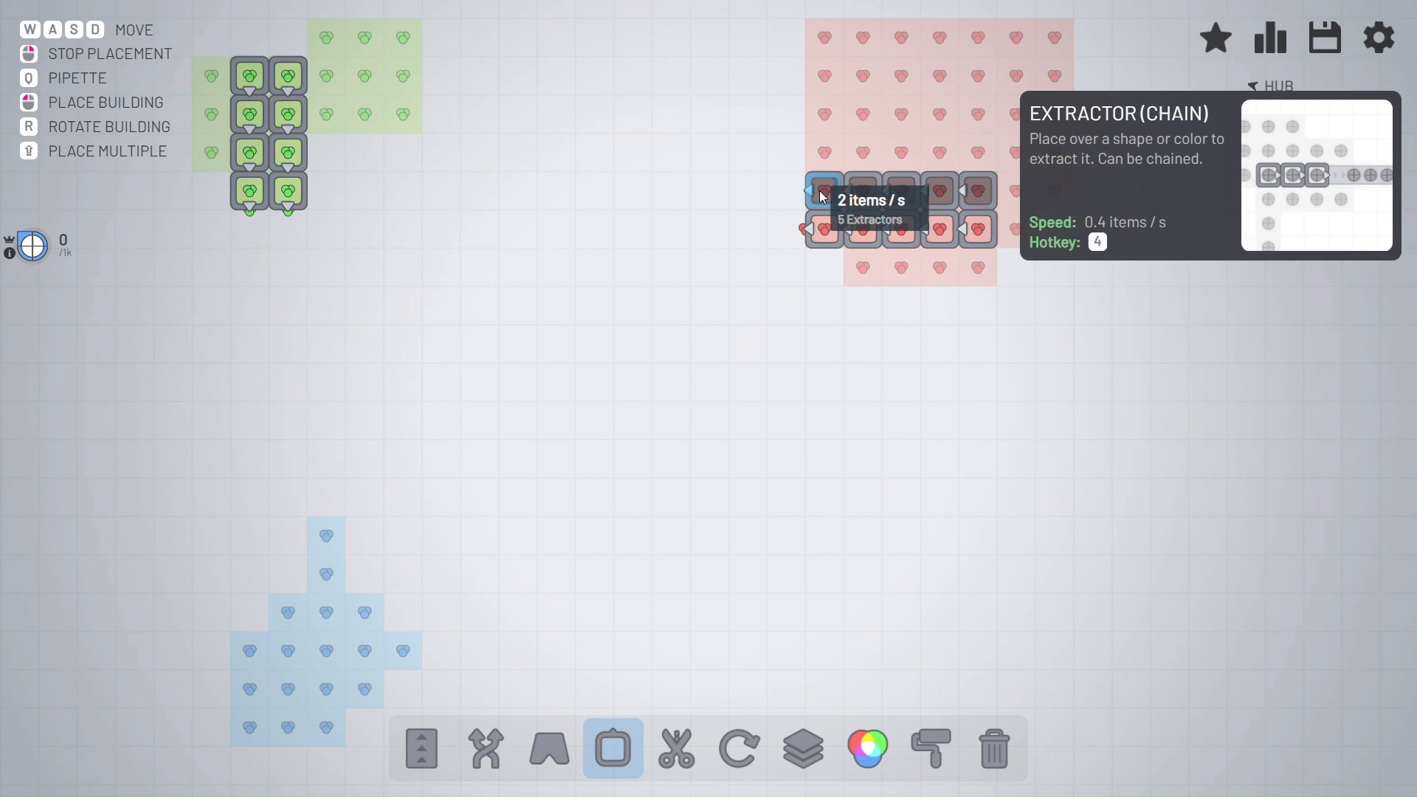
- Extend the red extractor chain and merge the two green extractor belts toward the color mixer
left_click(485, 756)
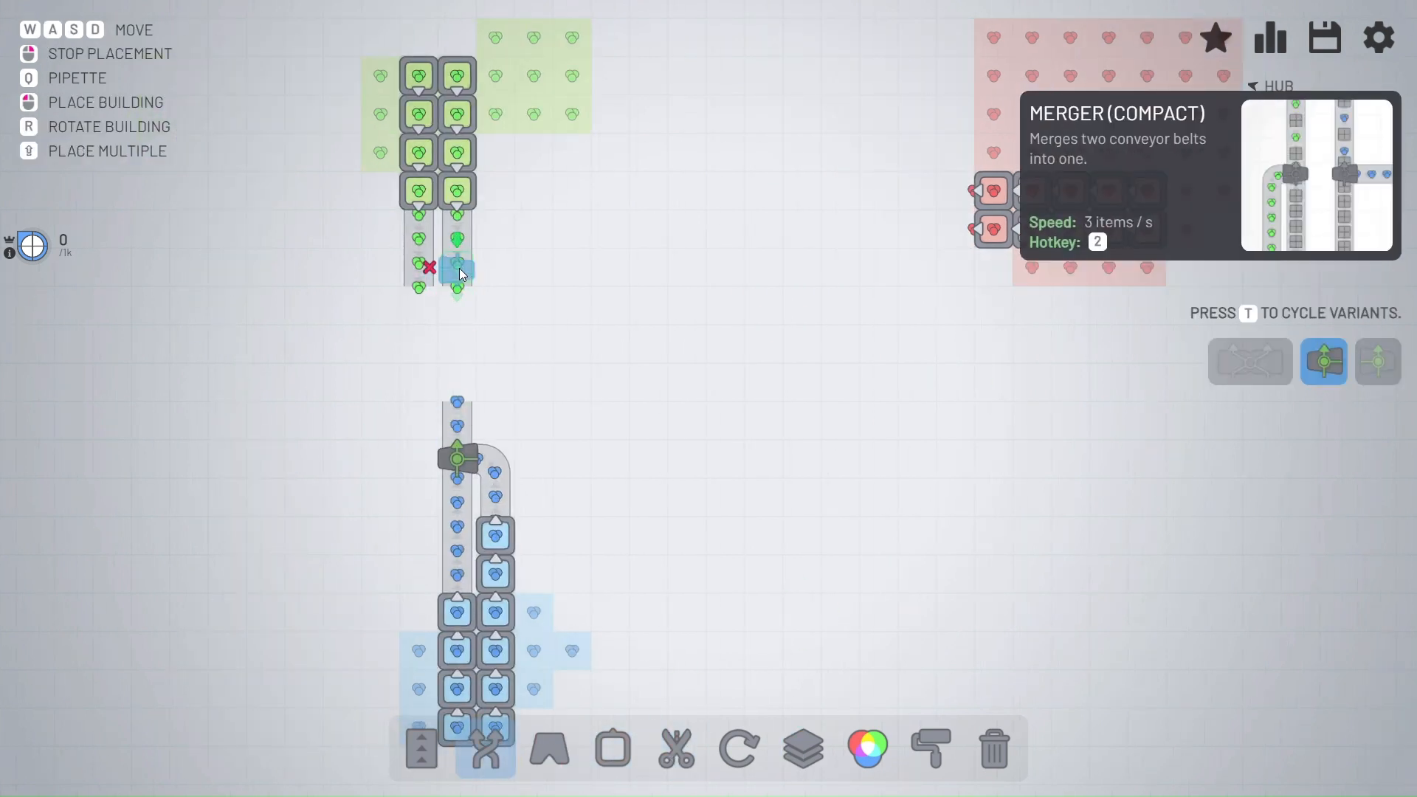
left_click(868, 759)
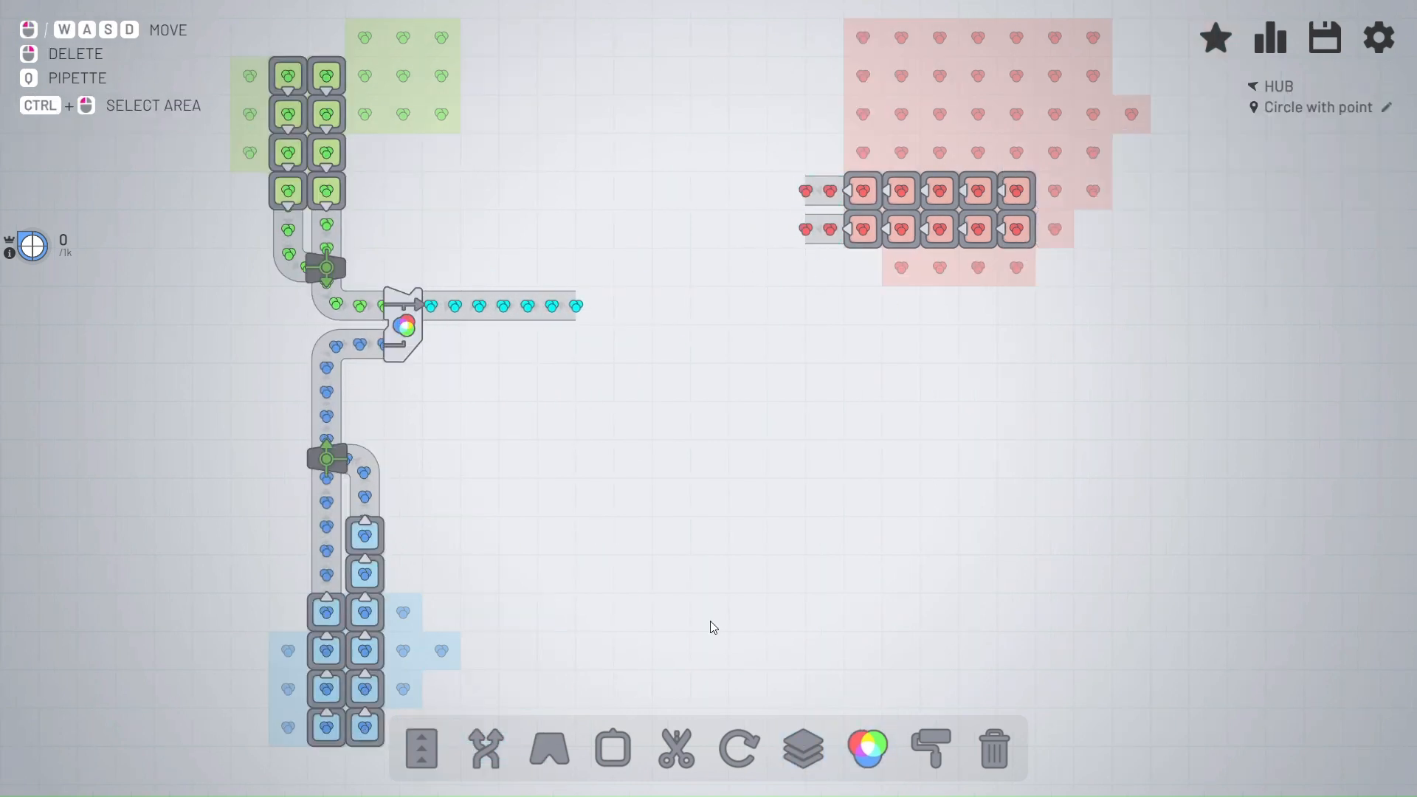
left_click(425, 753)
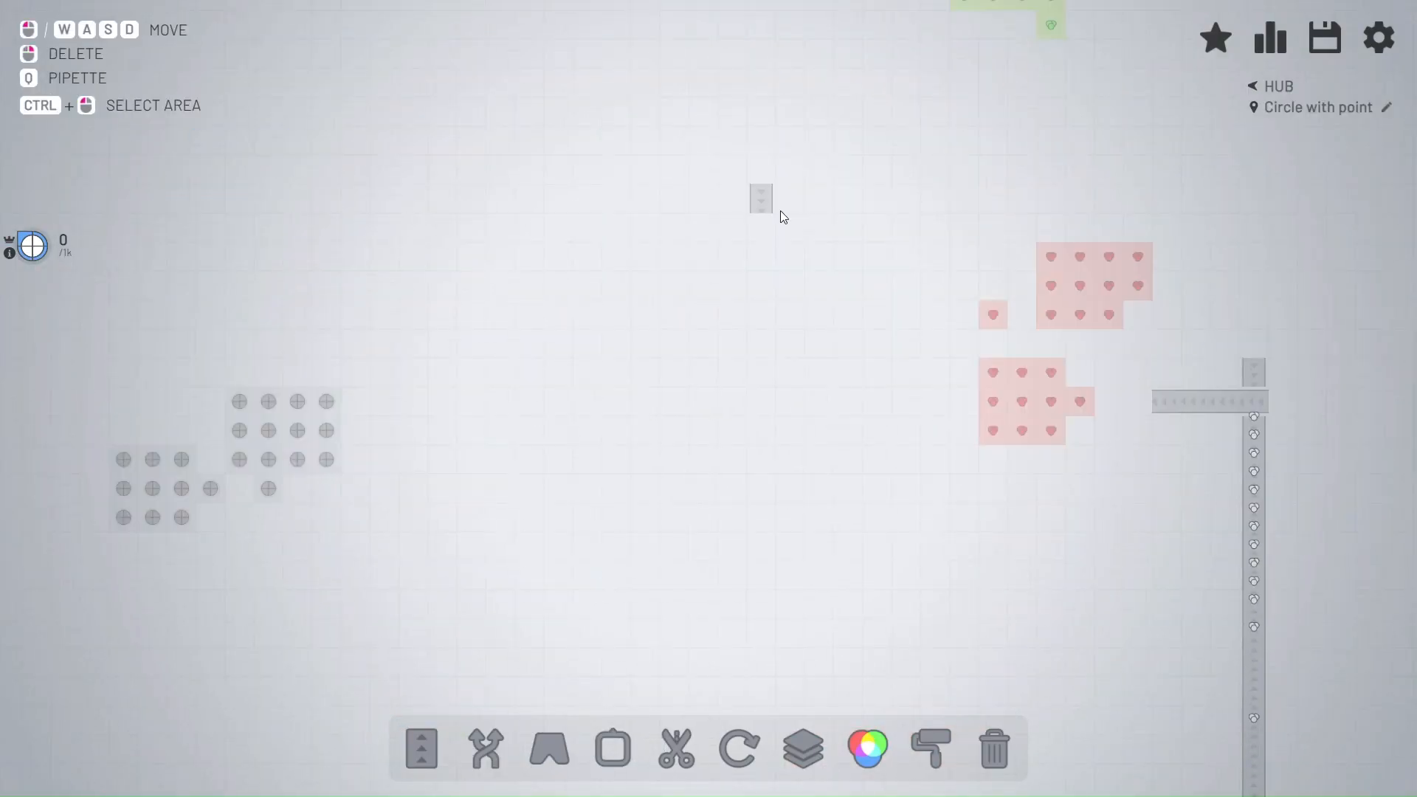
- Branch the circle belt into four lines with compact mergers and place a painter on each
left_click(612, 750)
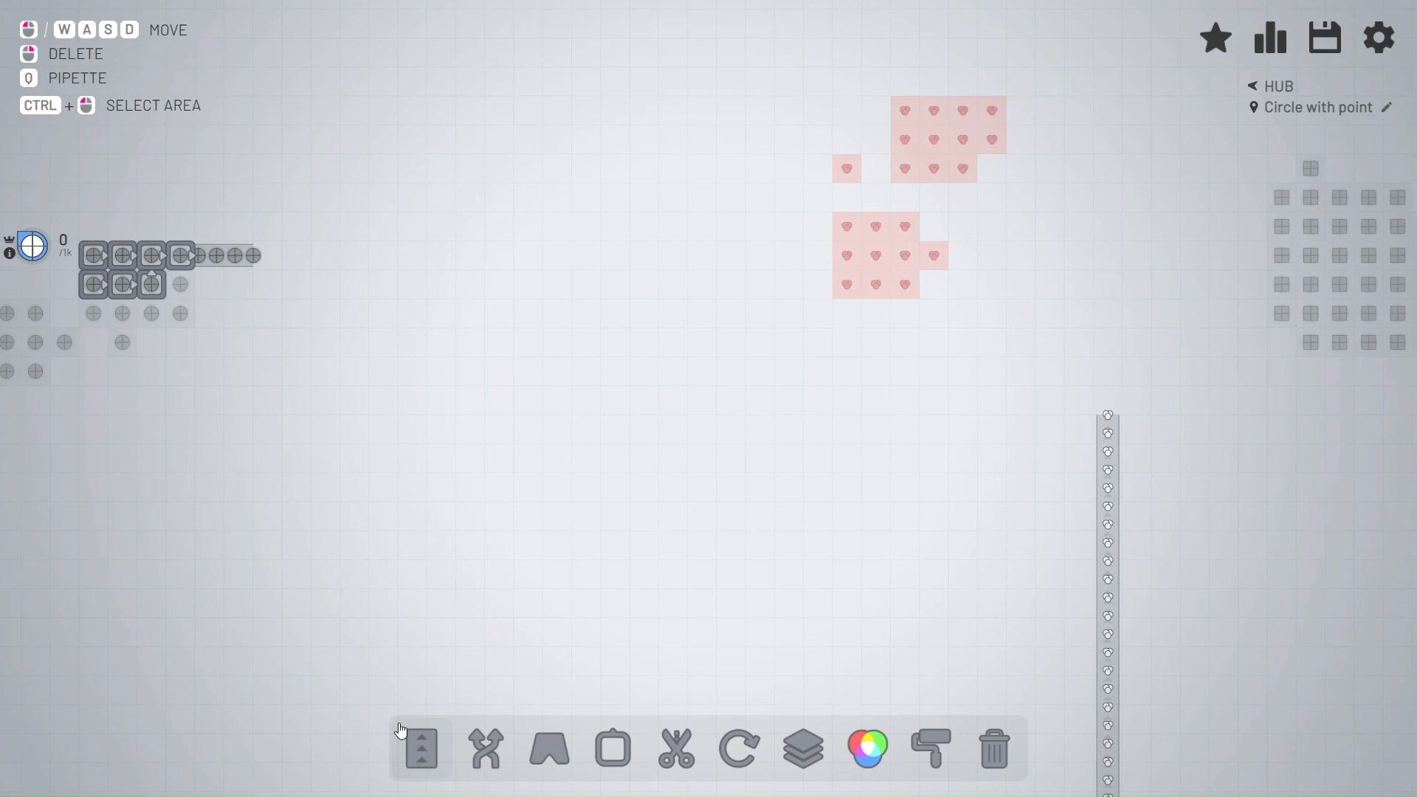
left_click(487, 753)
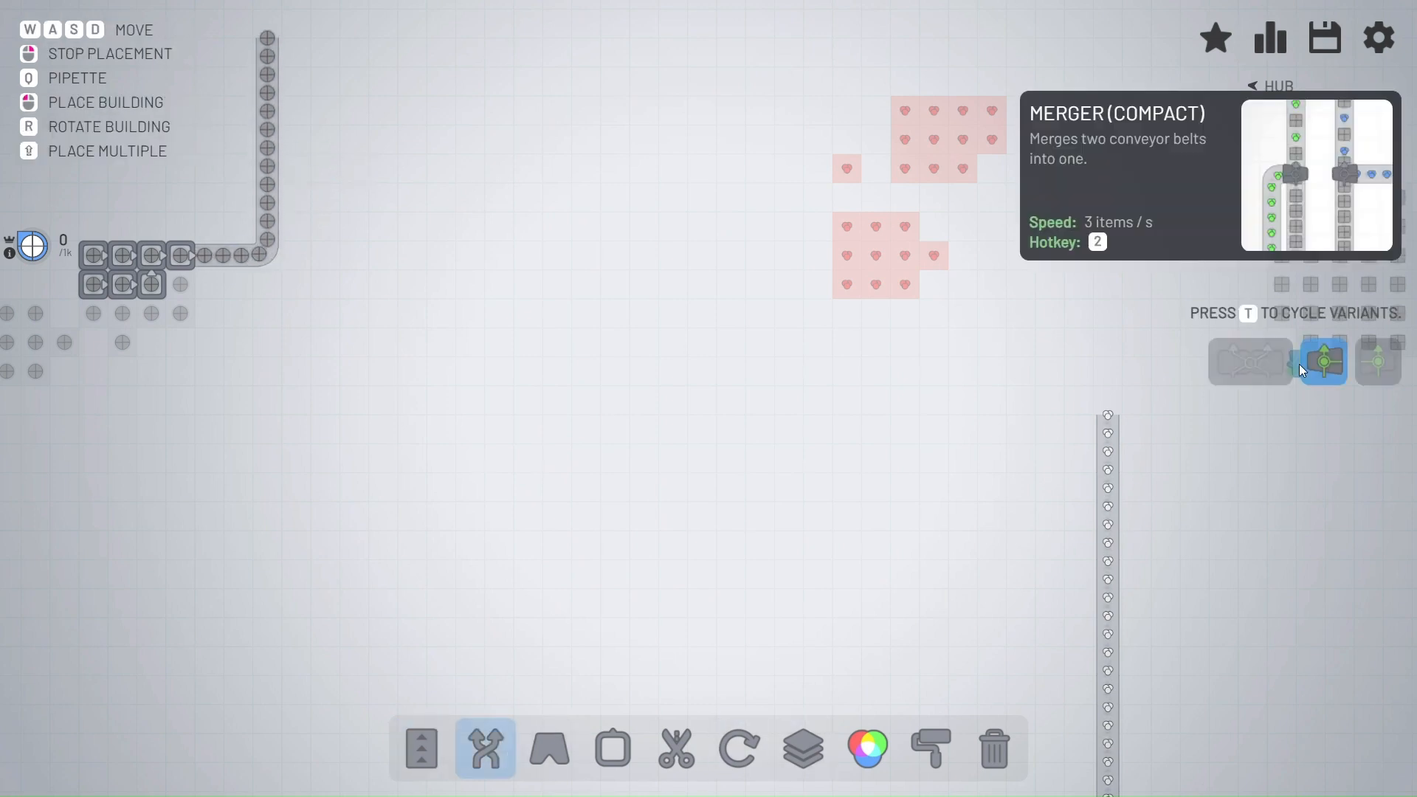
left_click(546, 753)
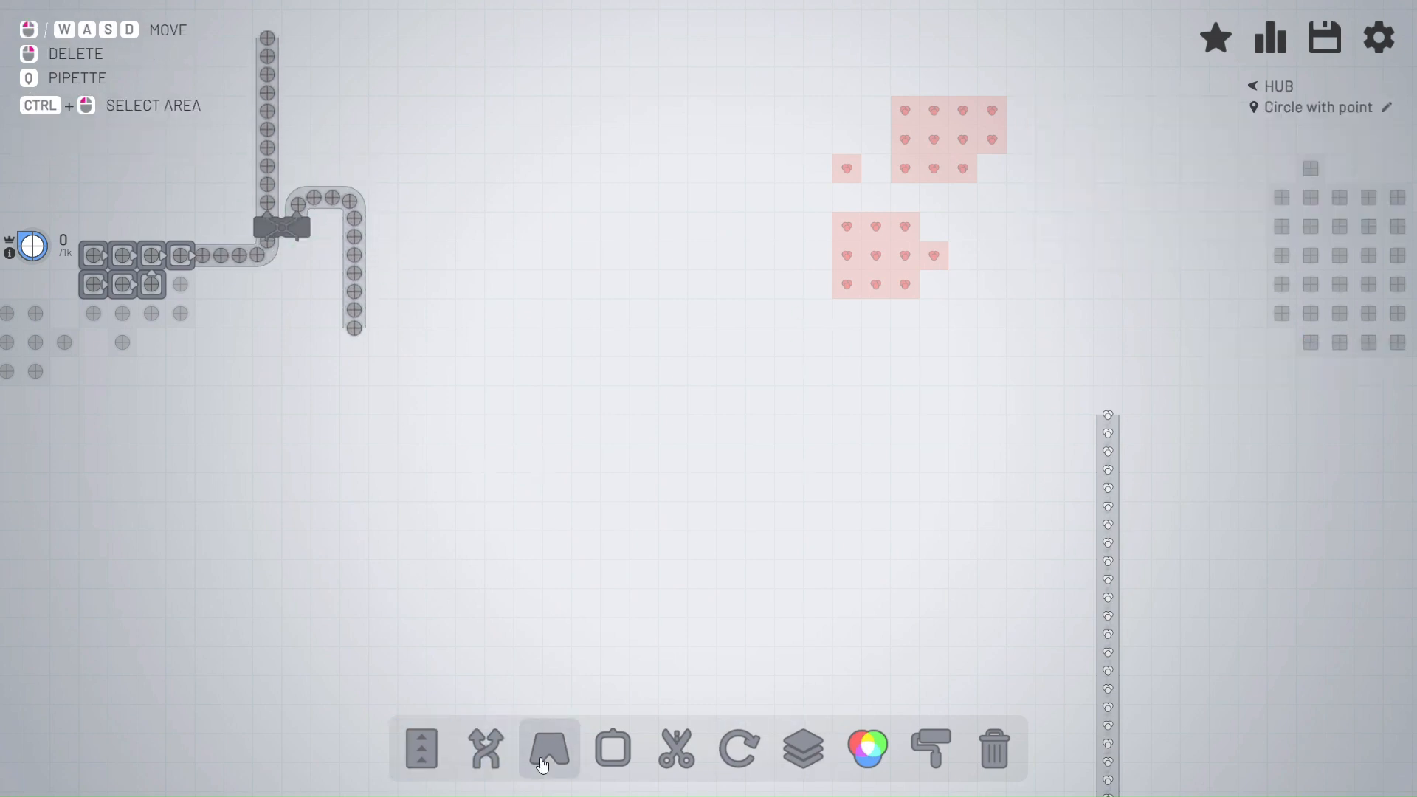
left_click(425, 752)
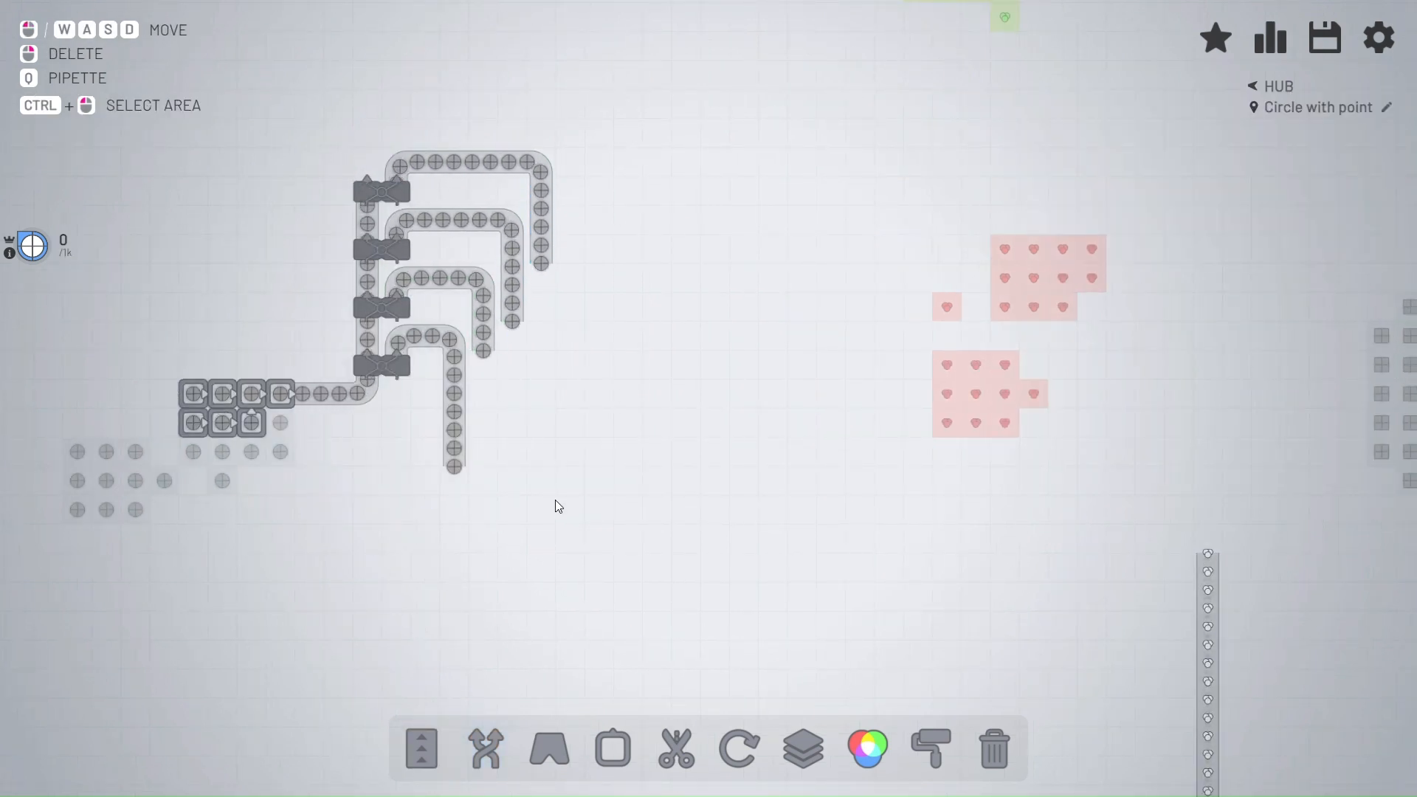
left_click(934, 753)
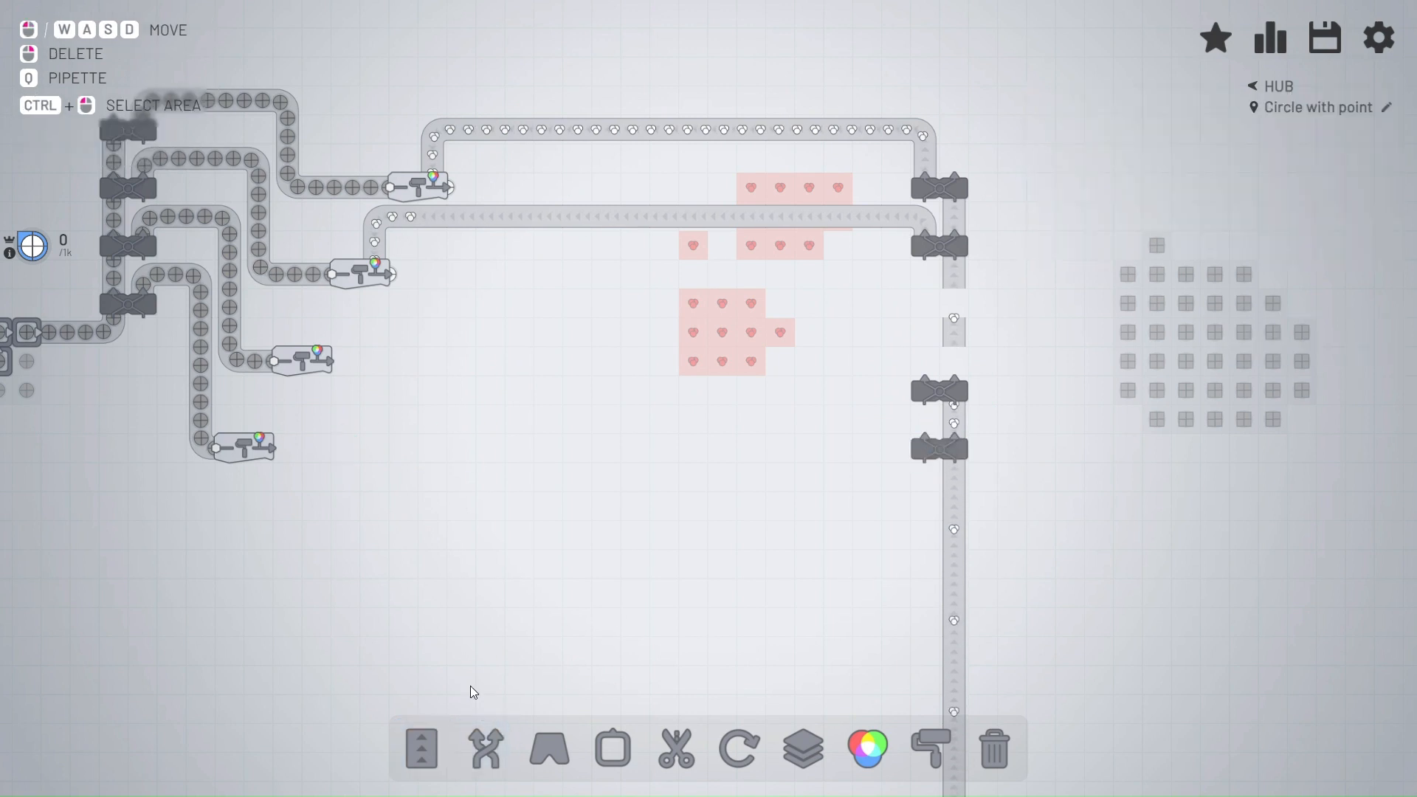
- Tunnel the painted circles under the paint belts and belt them down toward the stackers
left_click(422, 750)
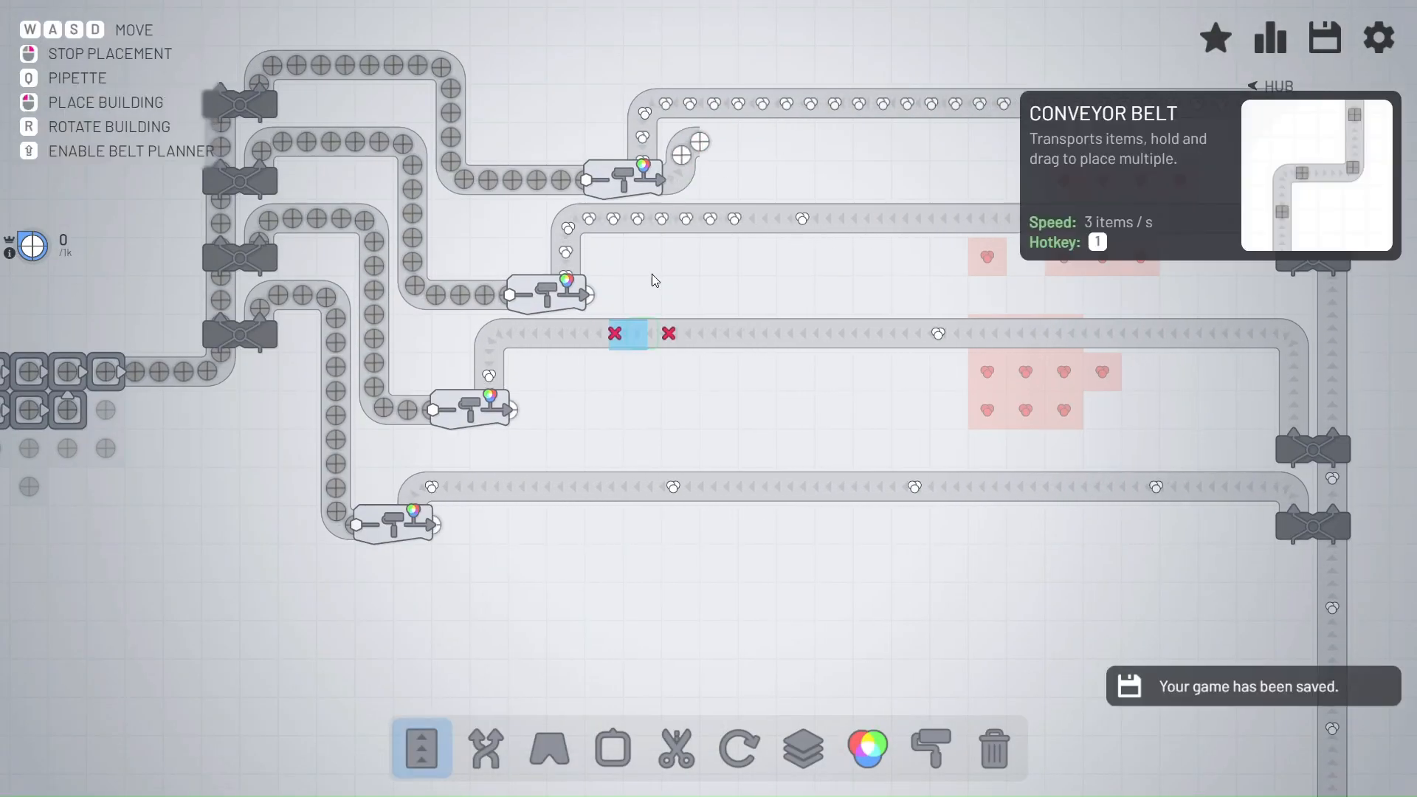
left_click(549, 750)
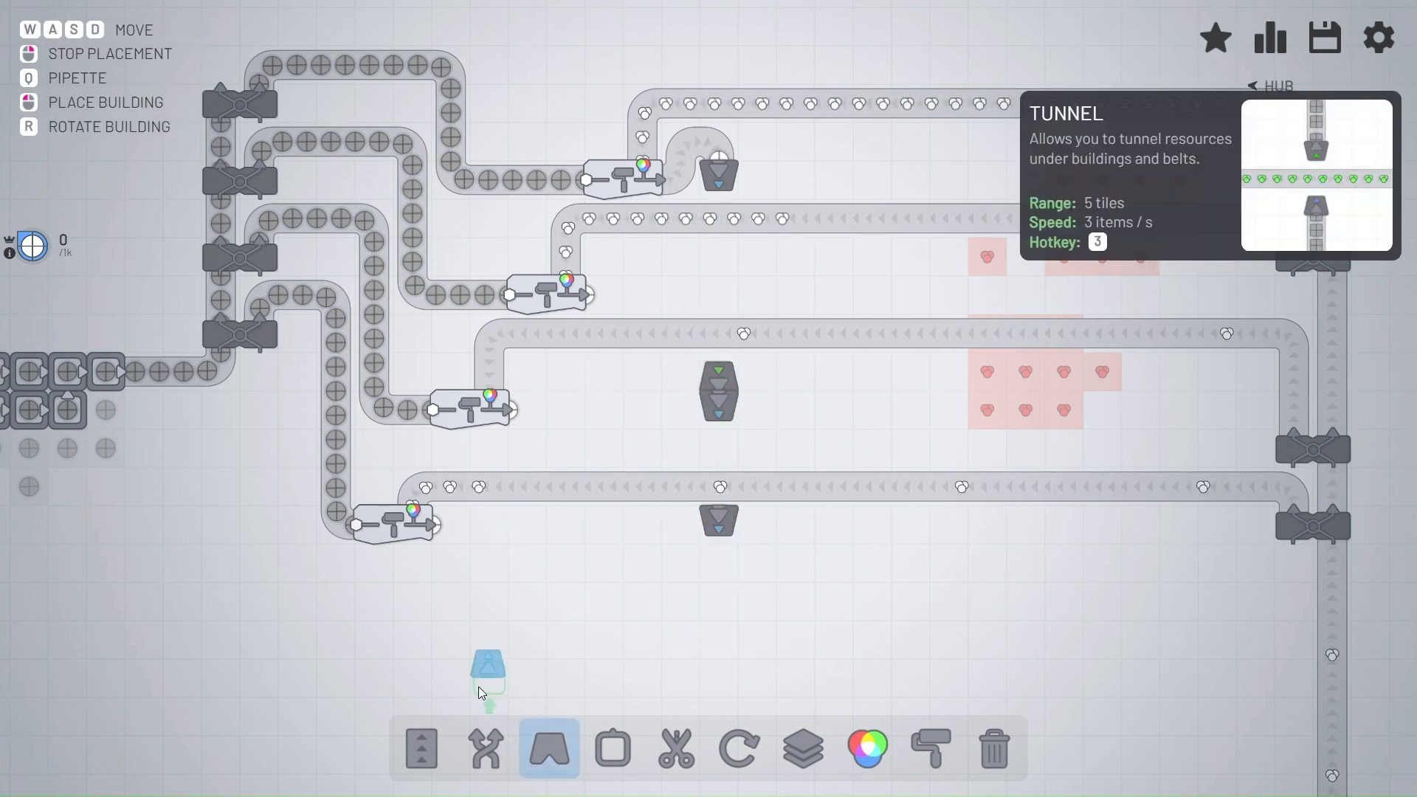
left_click(422, 750)
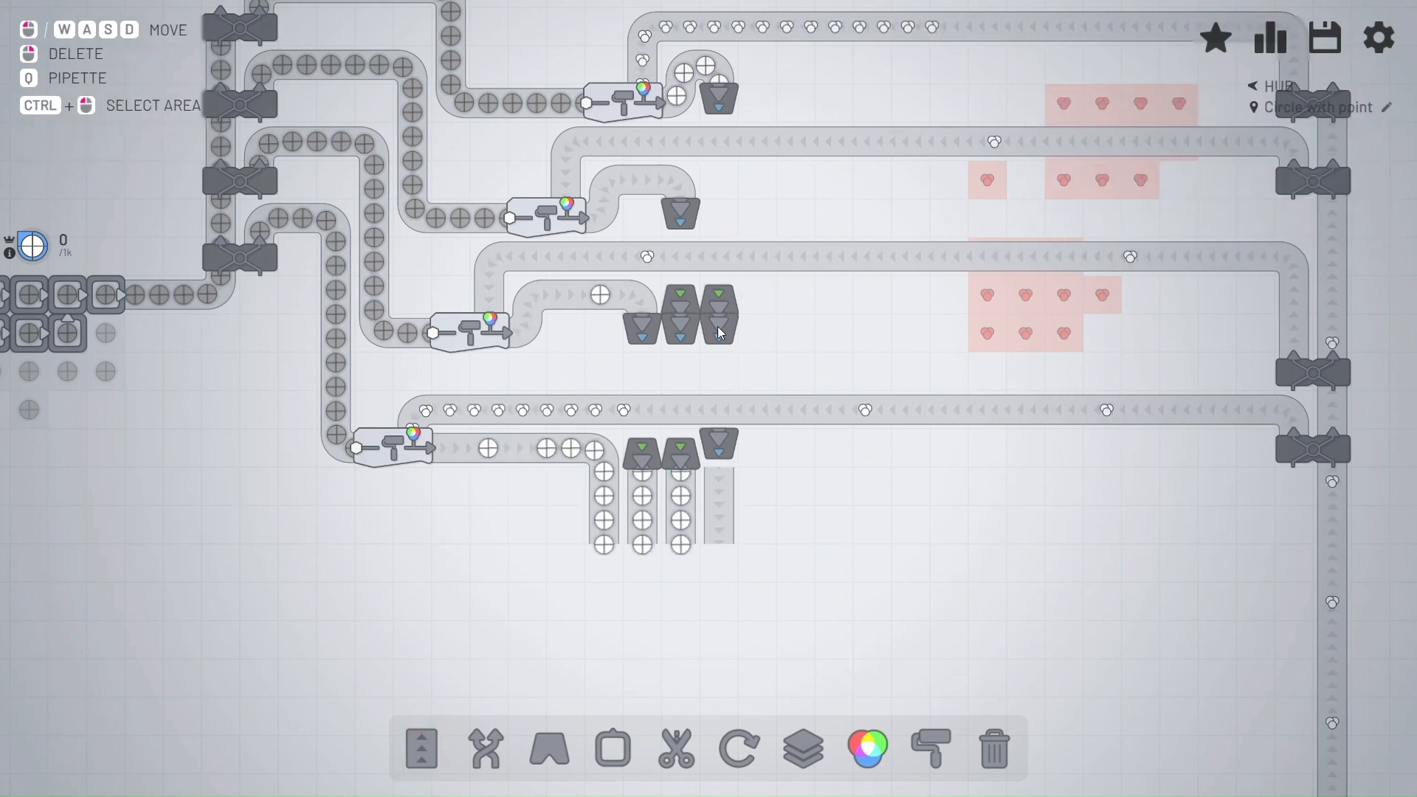
left_click(549, 750)
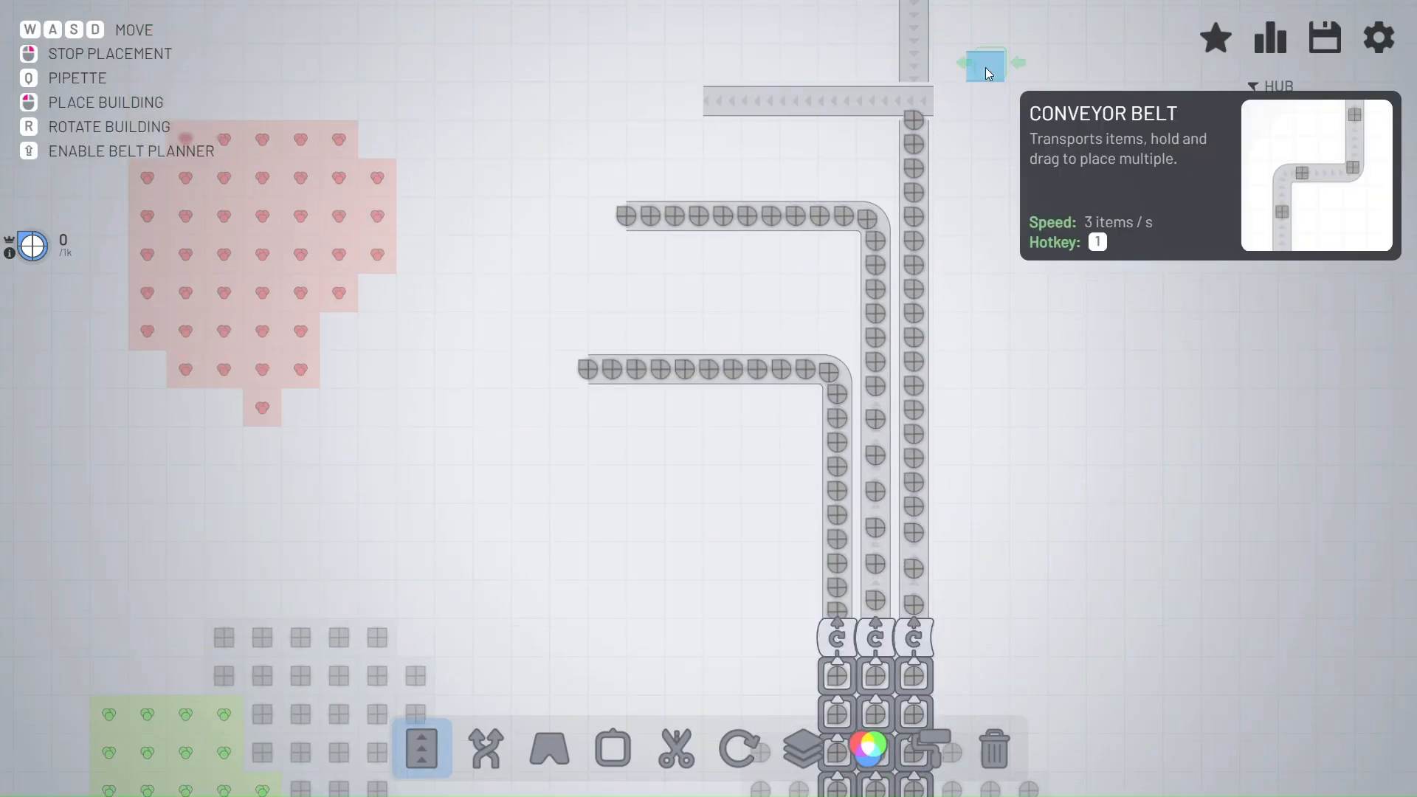
left_click(486, 750)
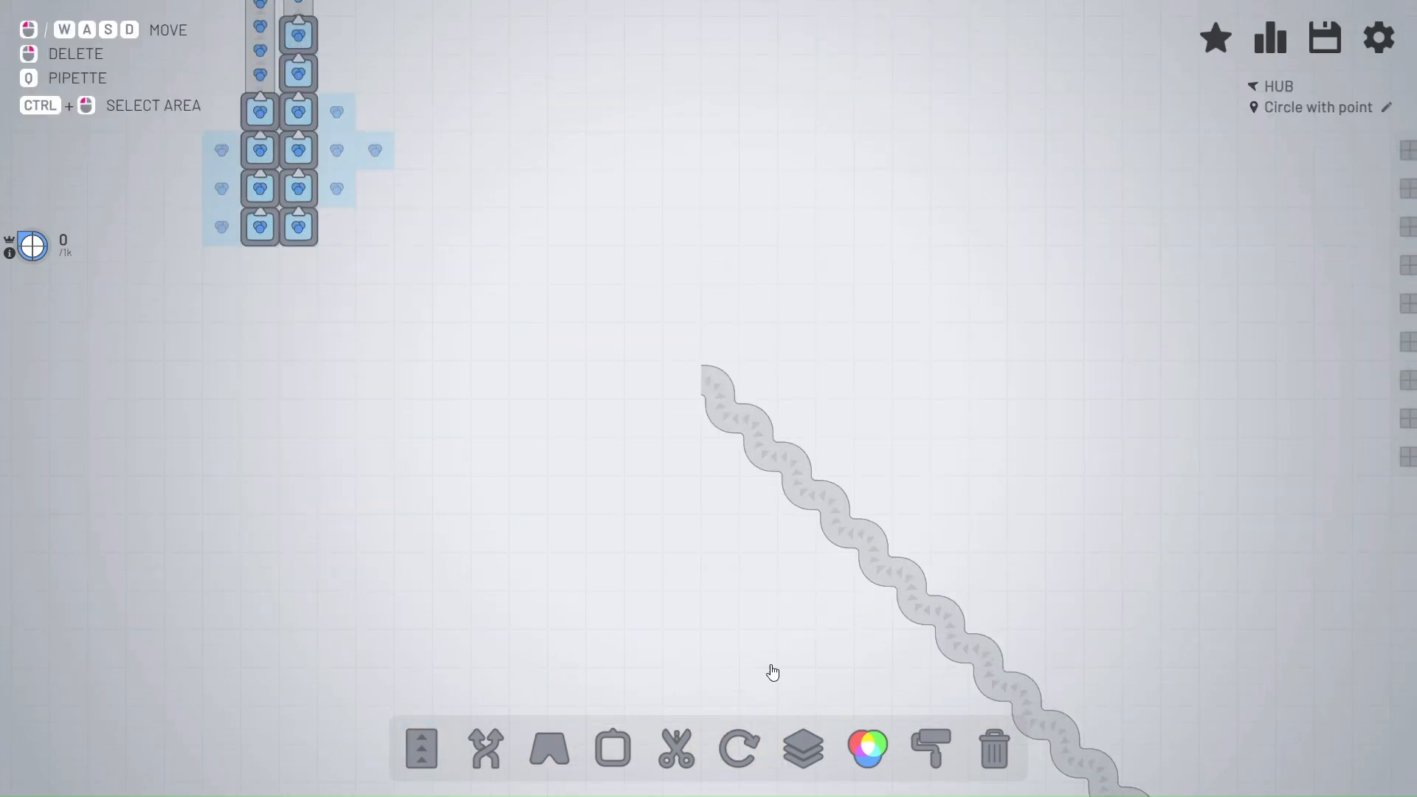
- Split the blue shape flow across three balancers and belt the branches toward three painters
left_click(611, 750)
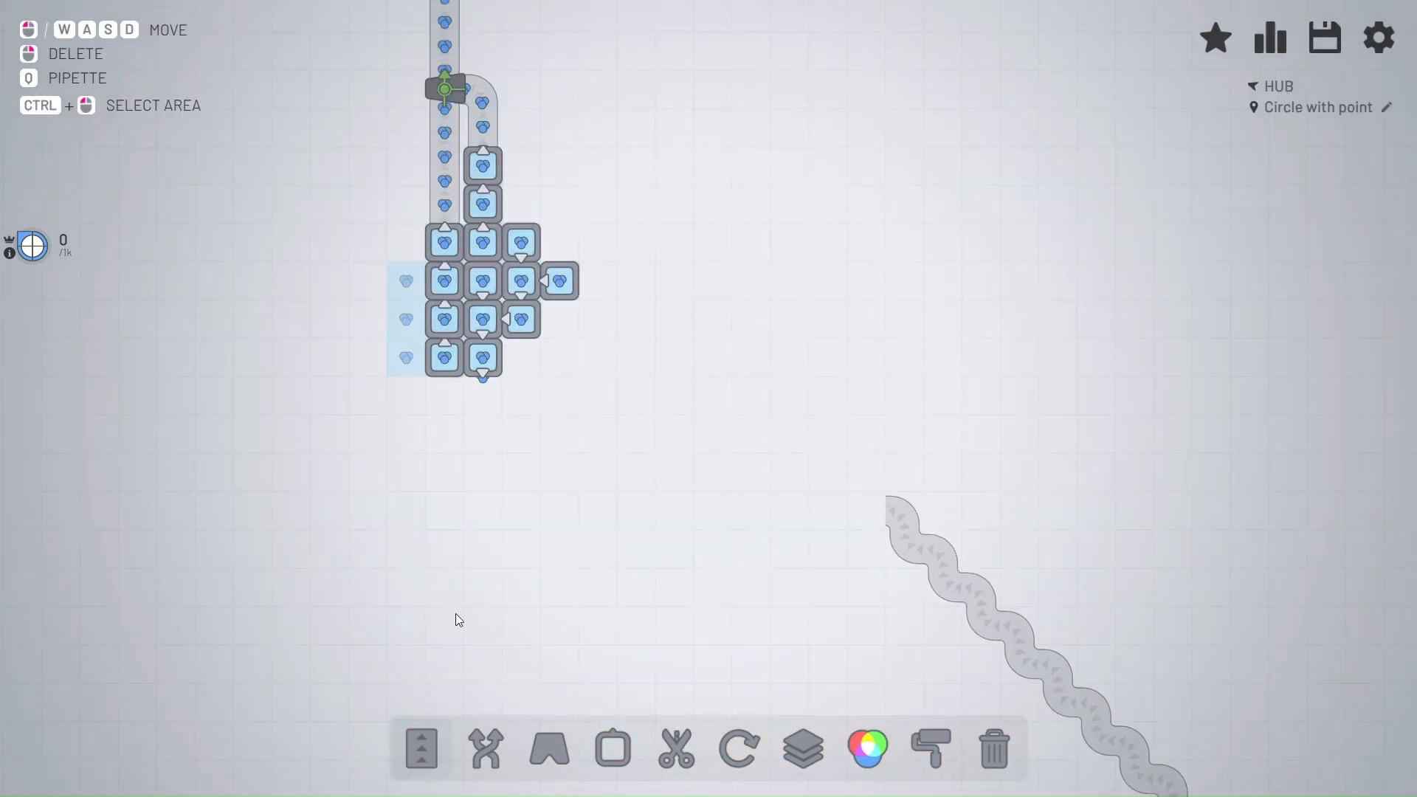
left_click(484, 748)
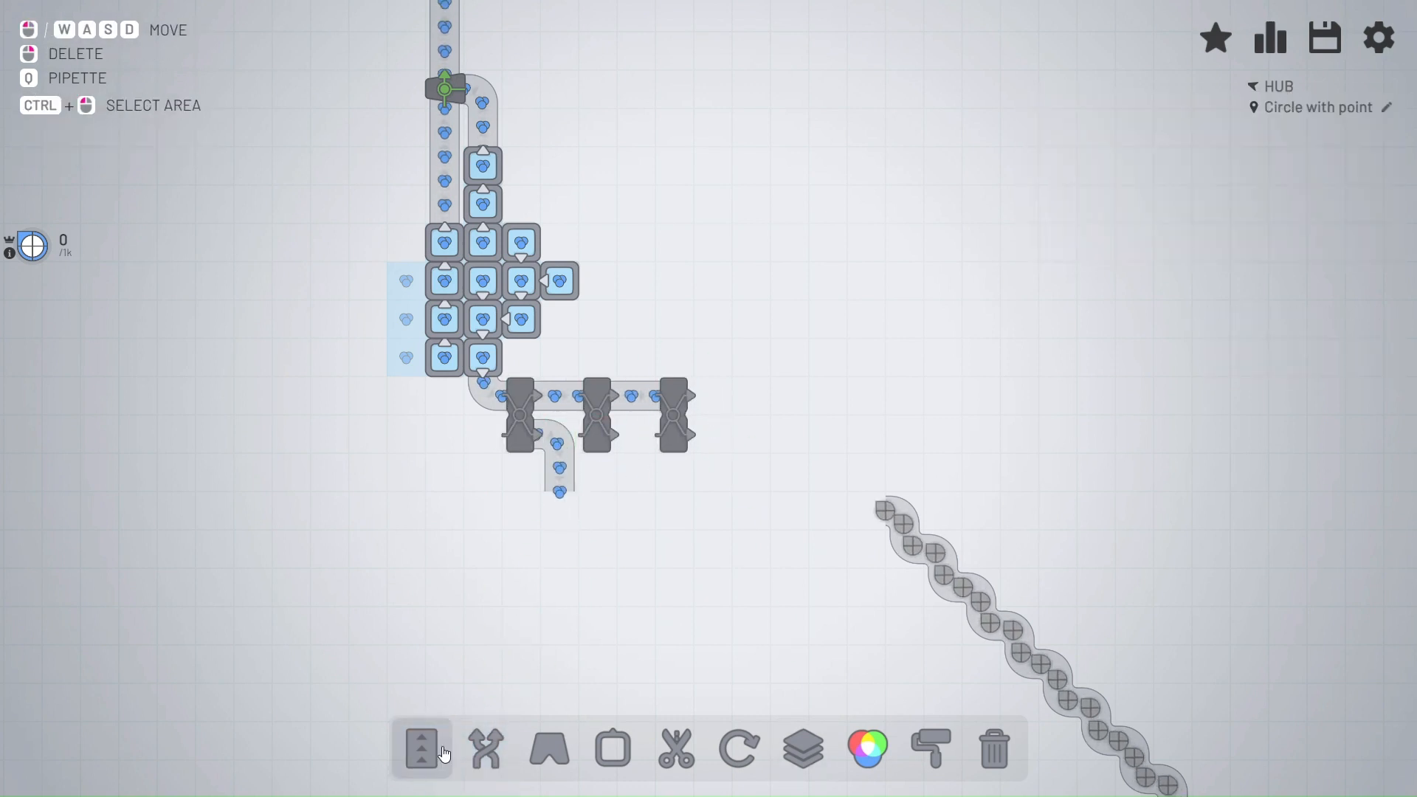
left_click(422, 756)
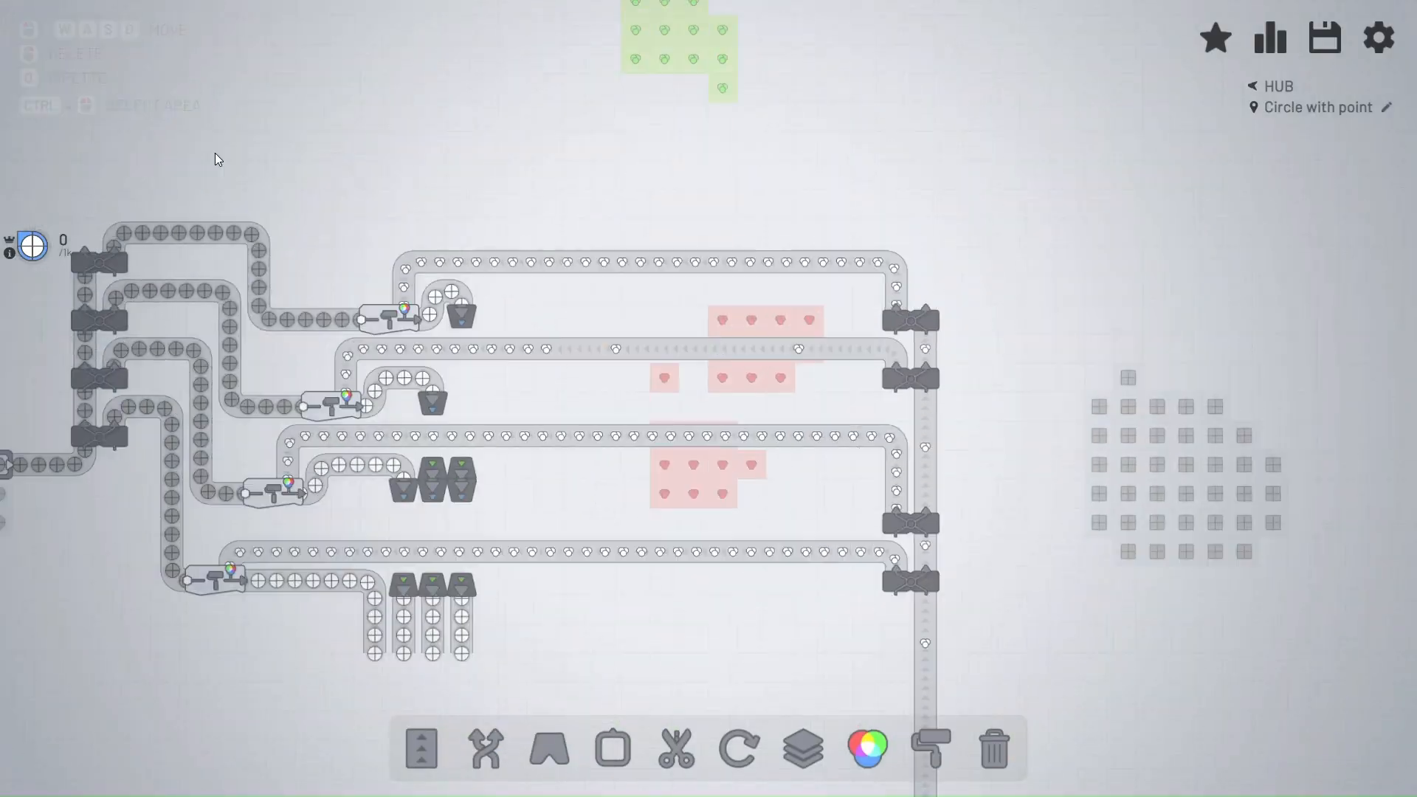
left_click(931, 754)
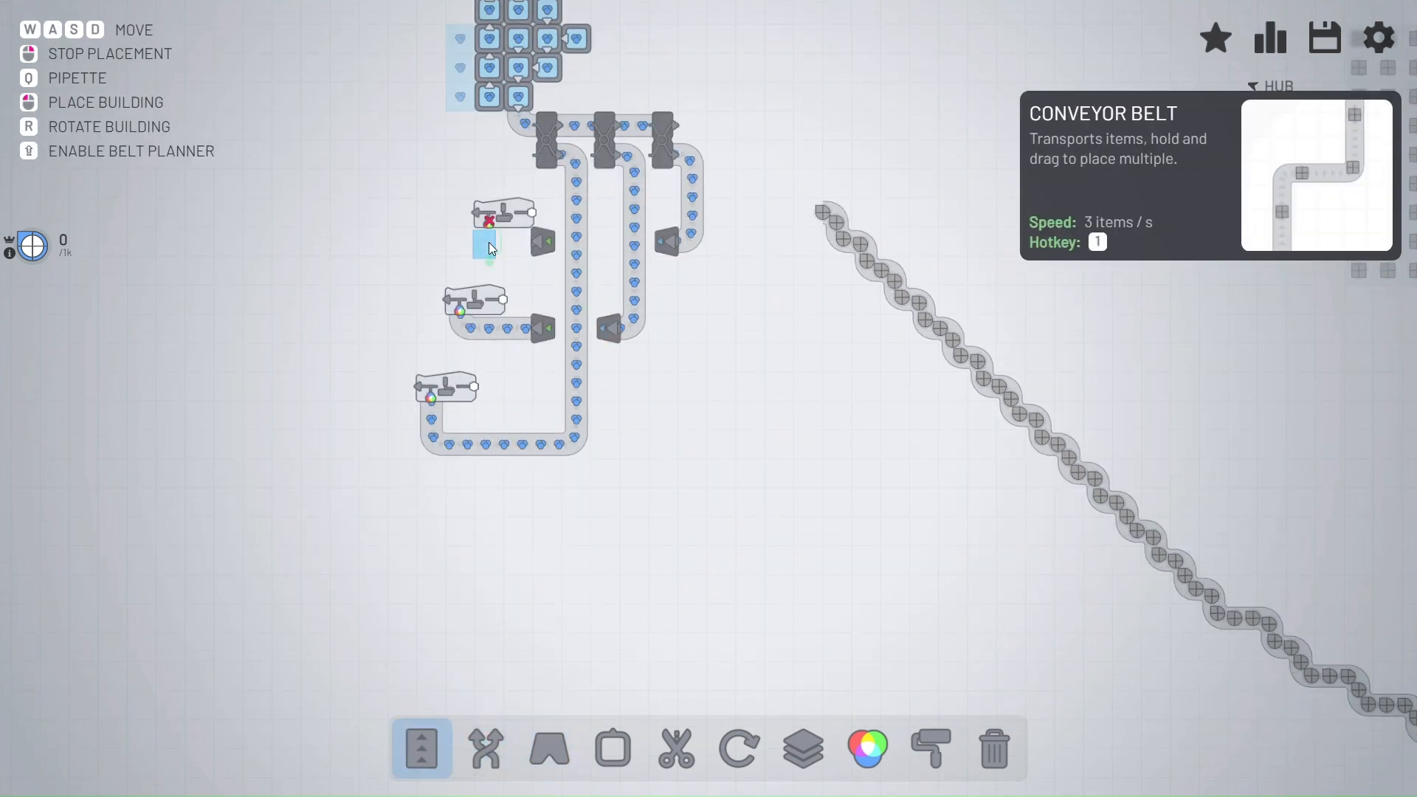
- Tunnel and belt the painter outputs, merging the circle lines onto the long hub belt
left_click(551, 753)
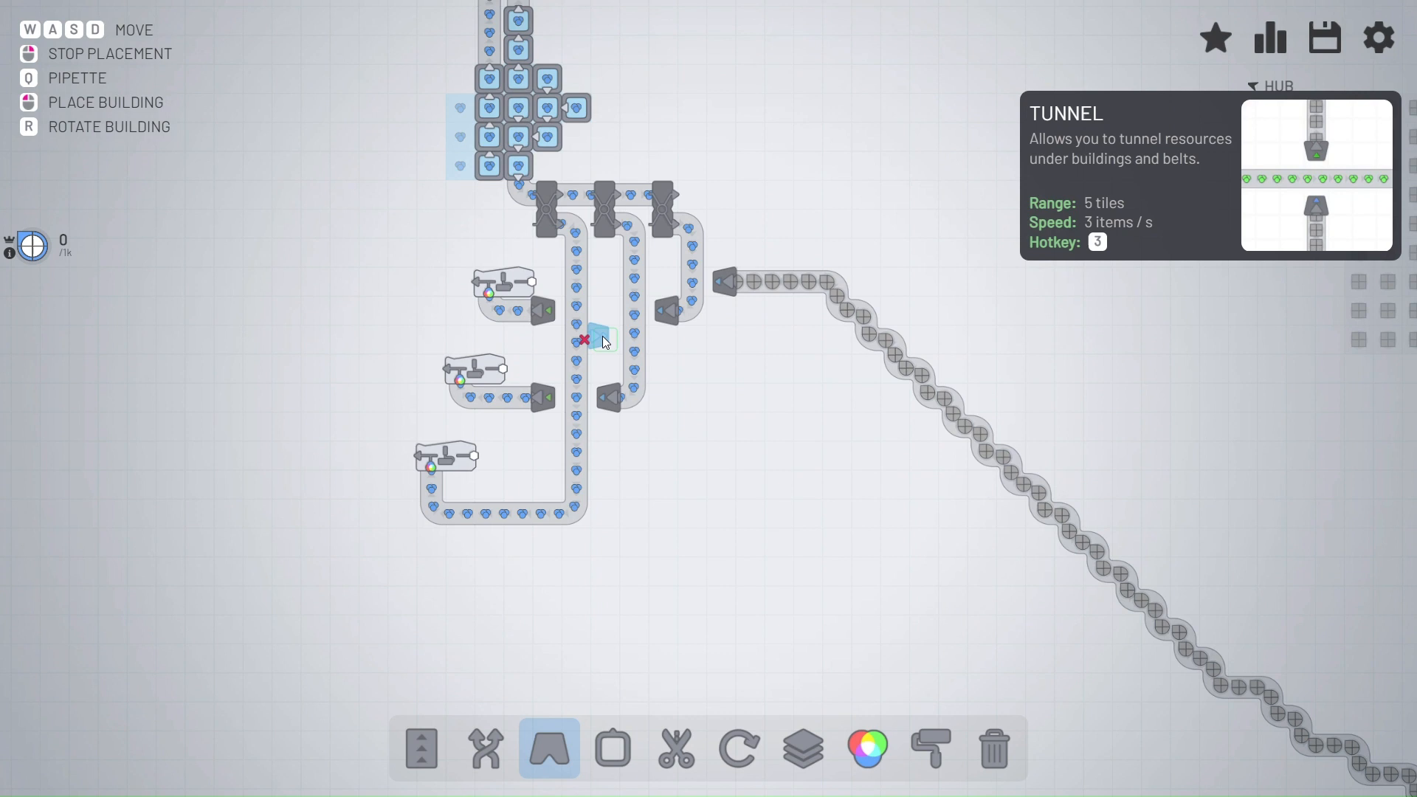
left_click(422, 756)
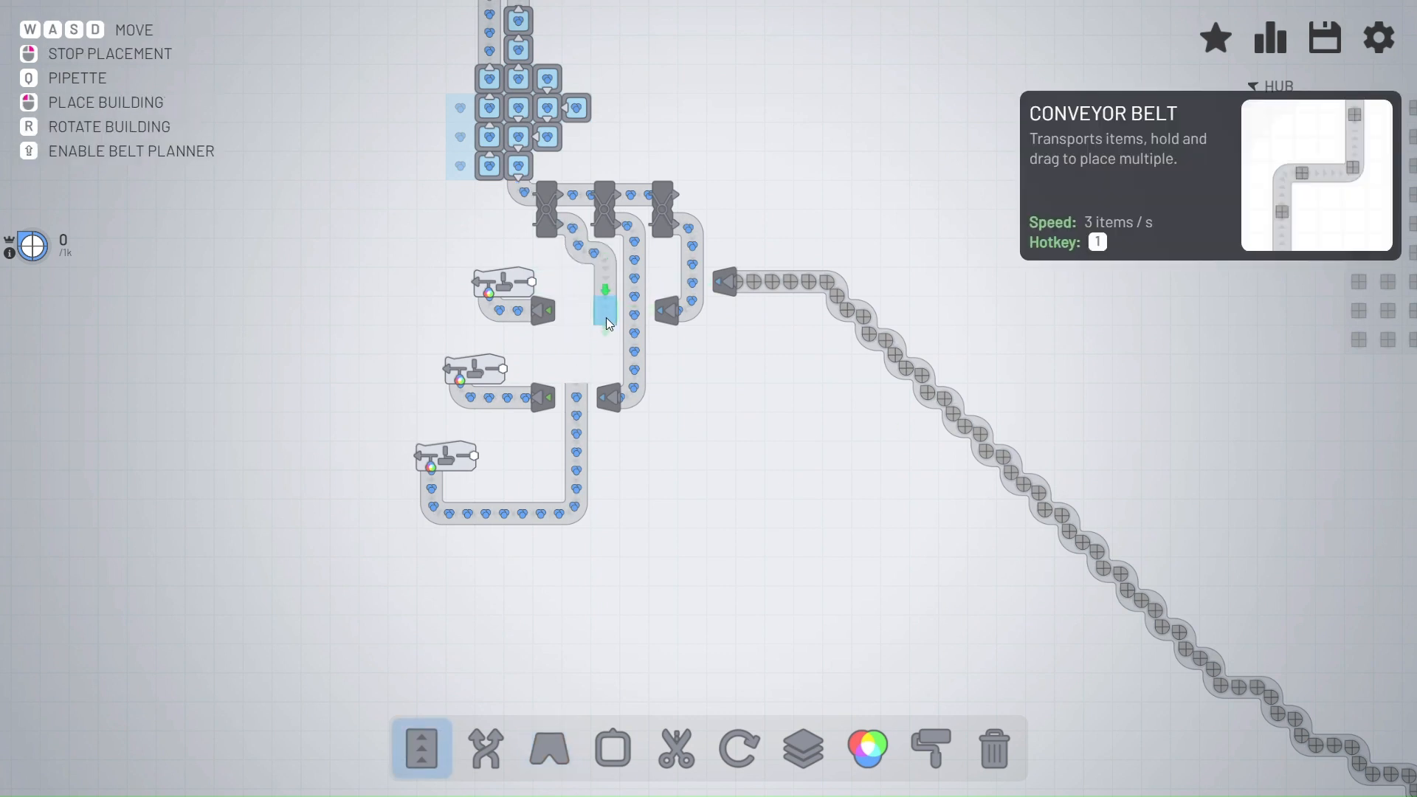
left_click(931, 756)
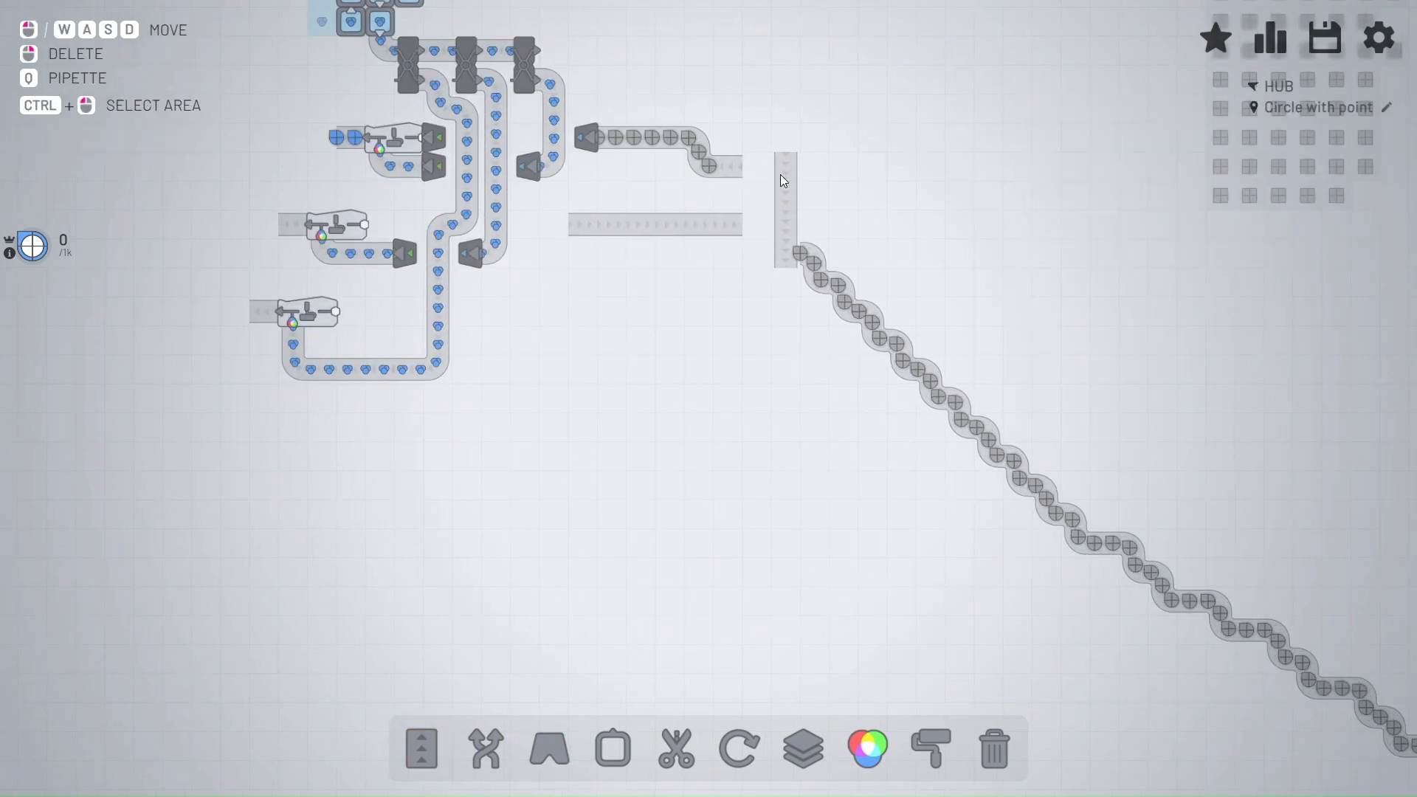
left_click(485, 753)
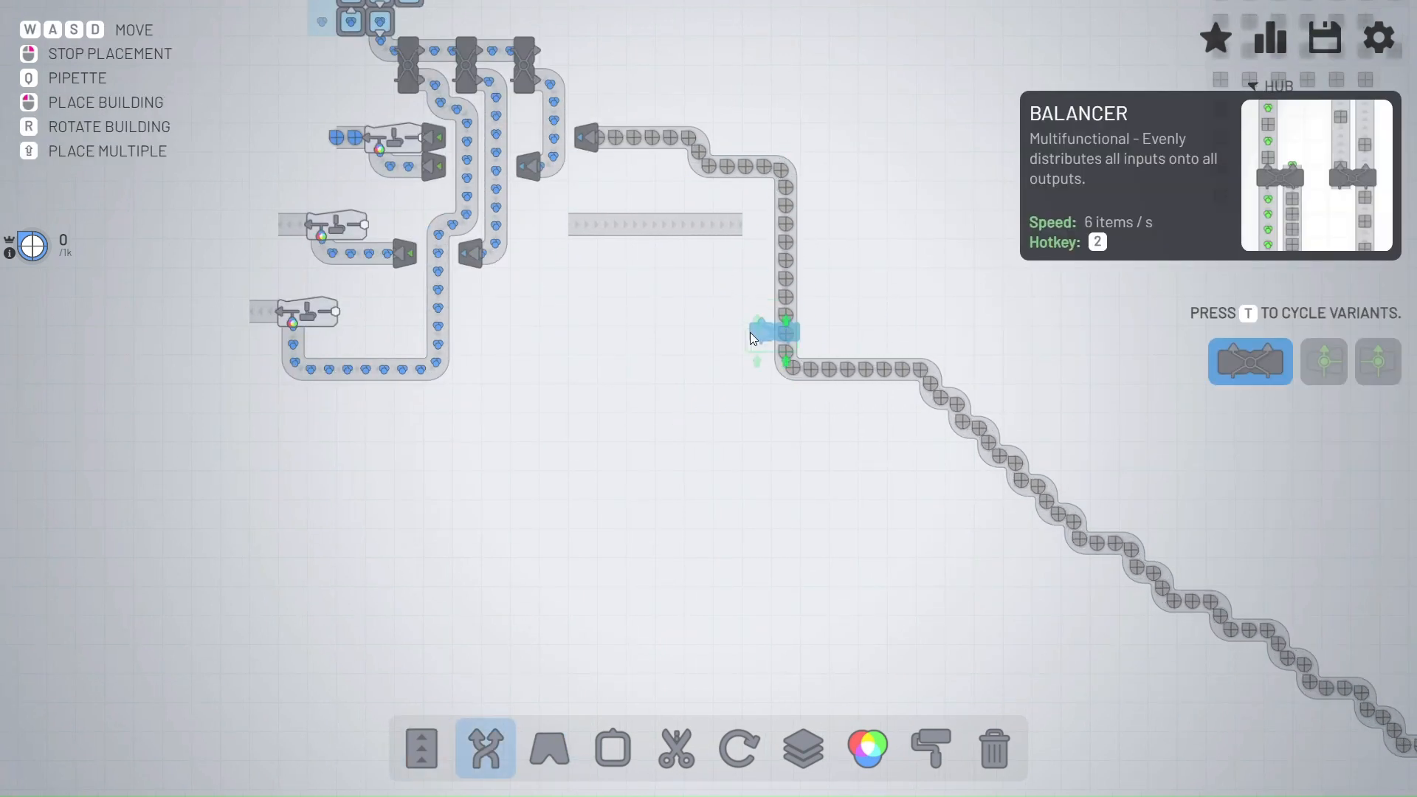
left_click(422, 753)
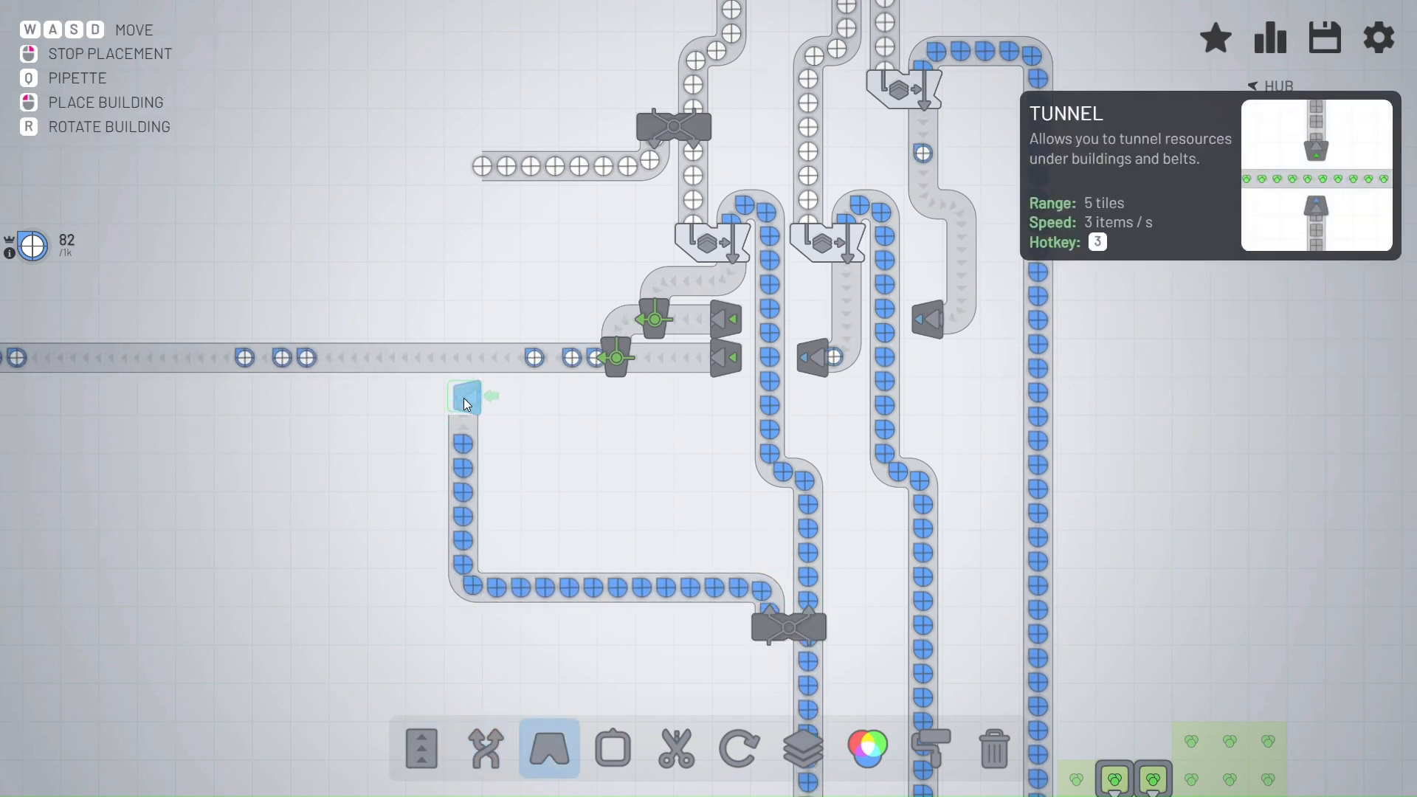
- Tunnel the blue circle belt under the line and extend the belt feeding the stacker
left_click(423, 756)
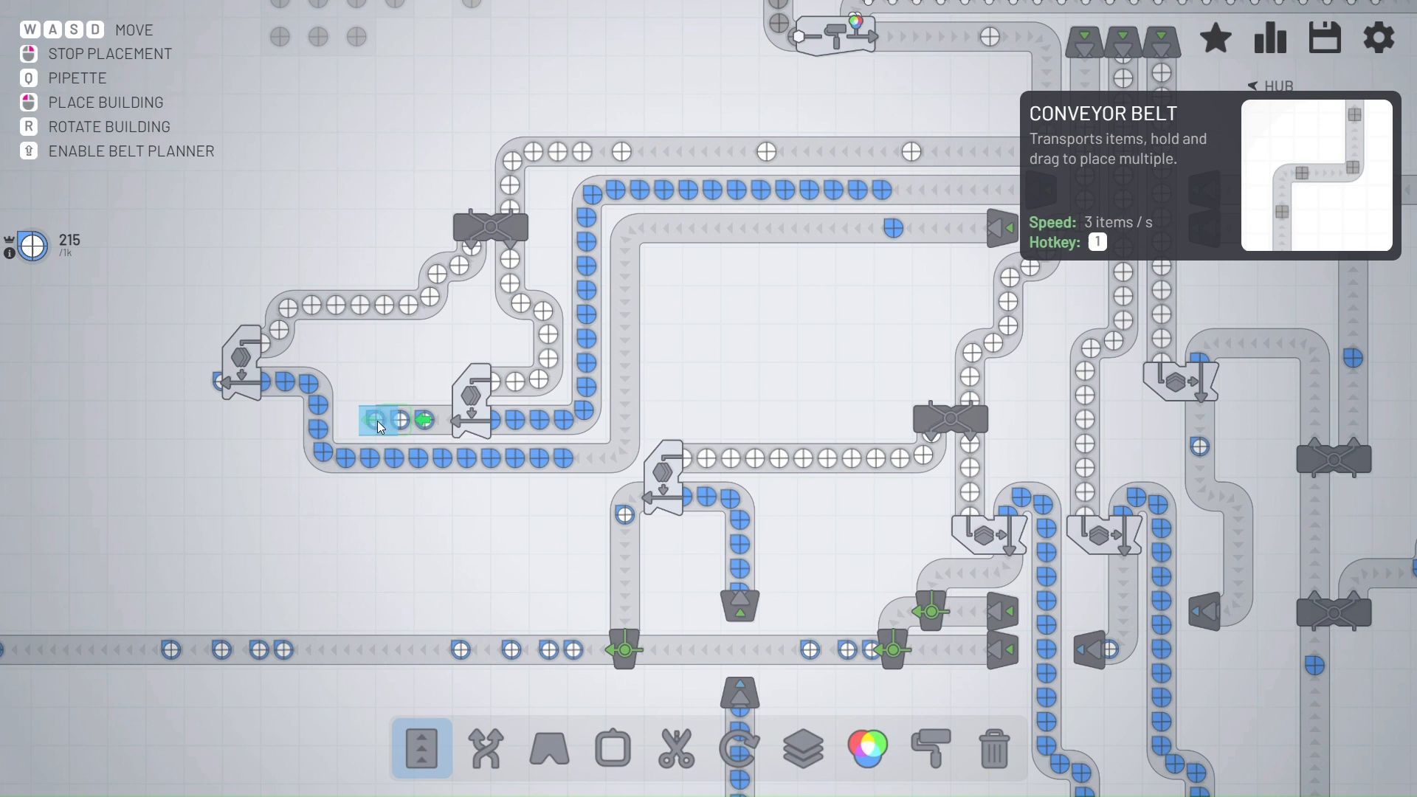
left_click(549, 759)
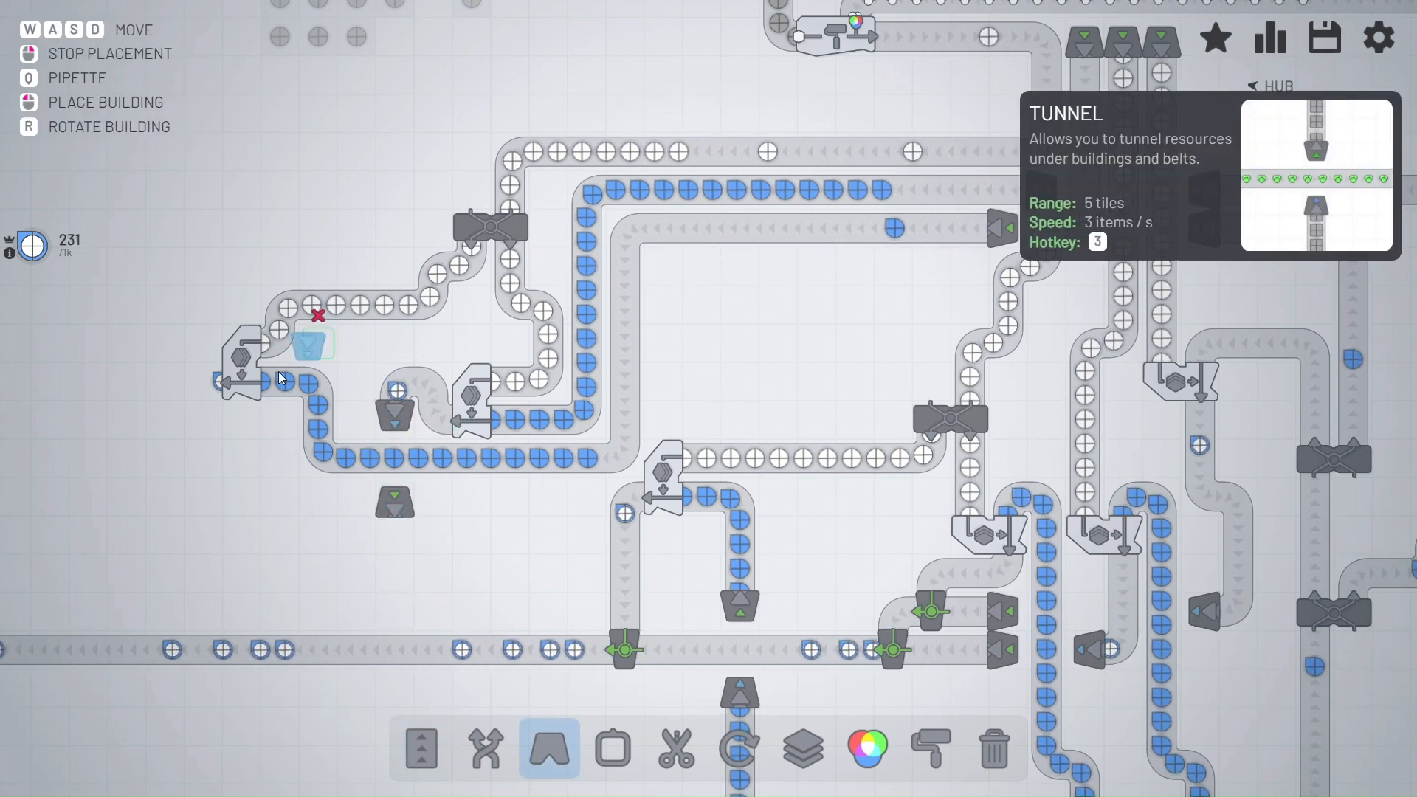
left_click(485, 748)
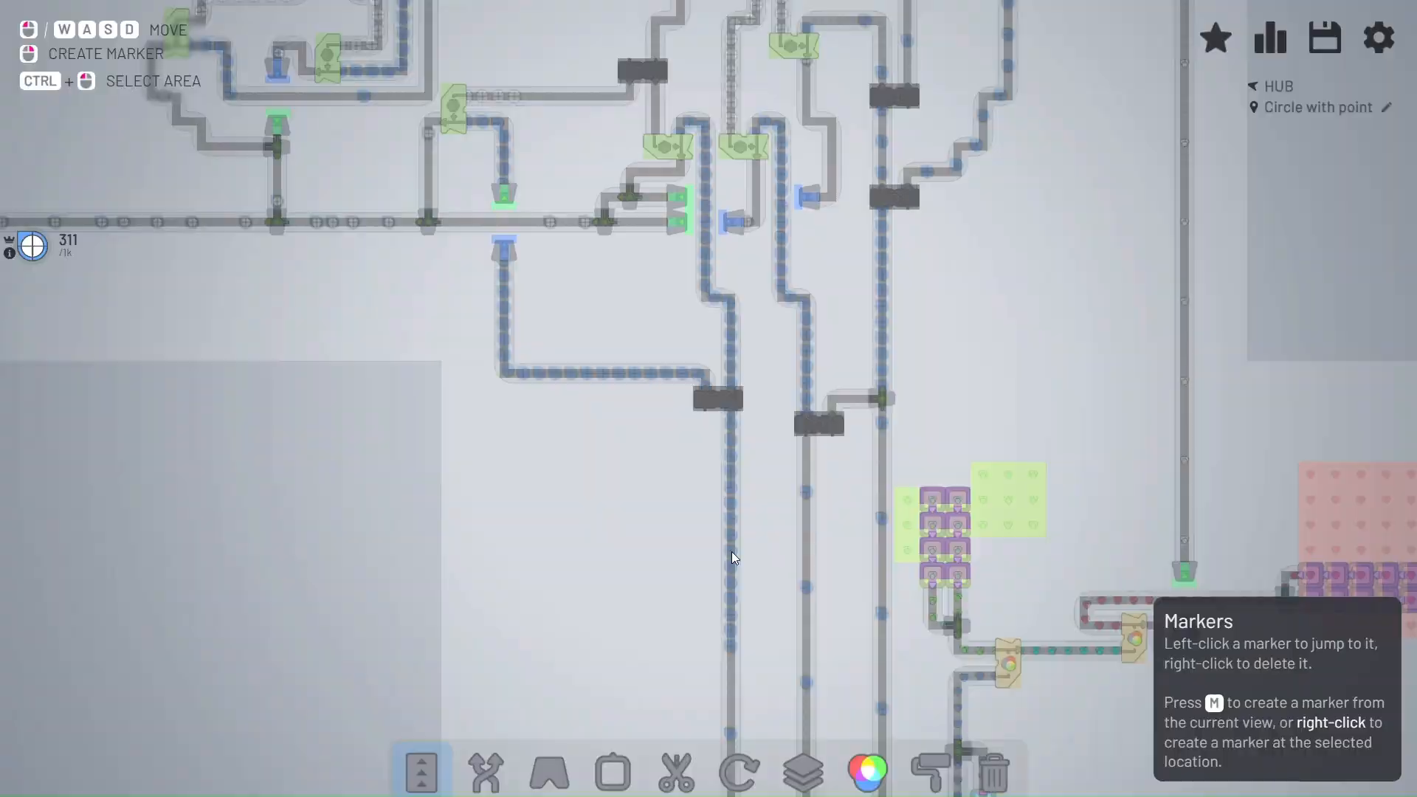
- Merge the third circle line into the others with a balancer
left_click(487, 753)
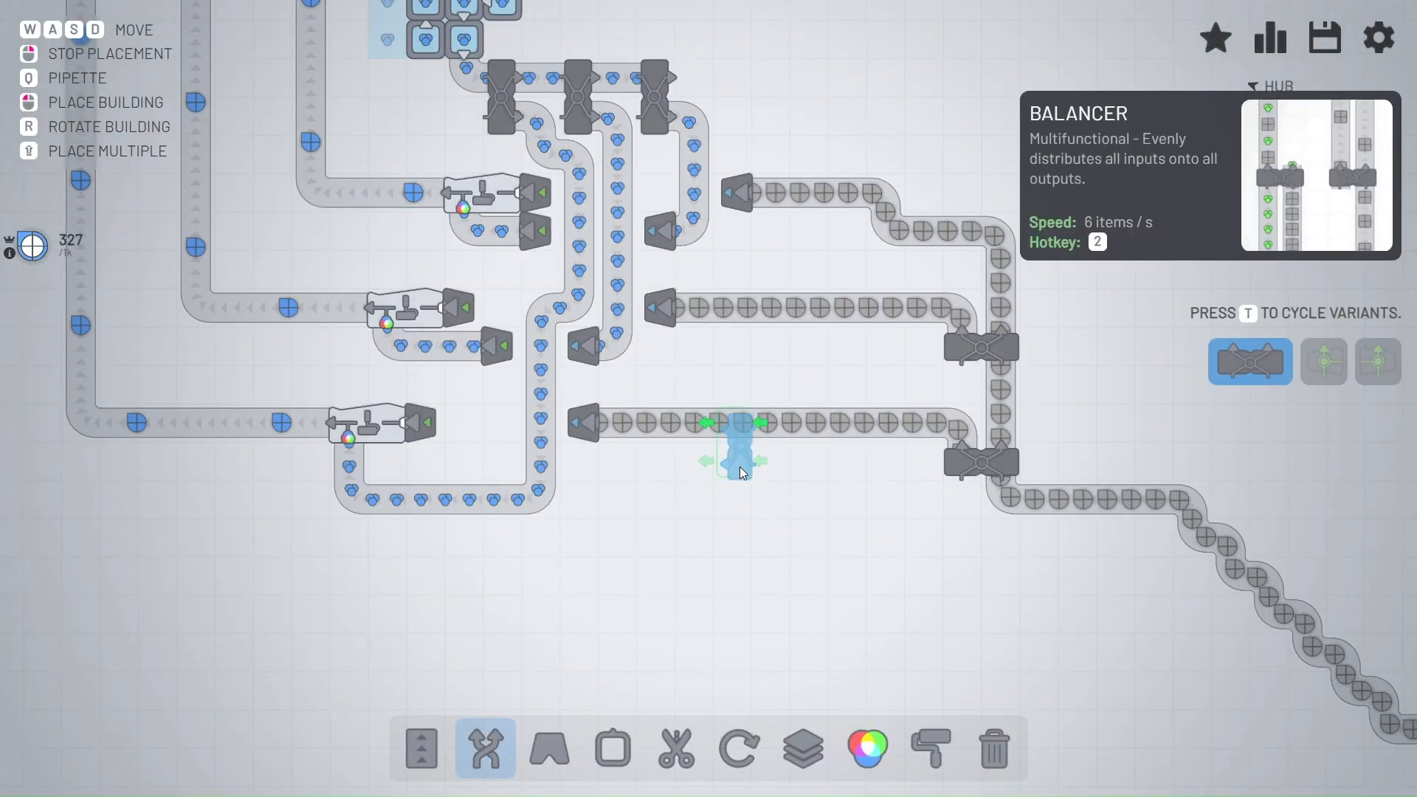
left_click(868, 750)
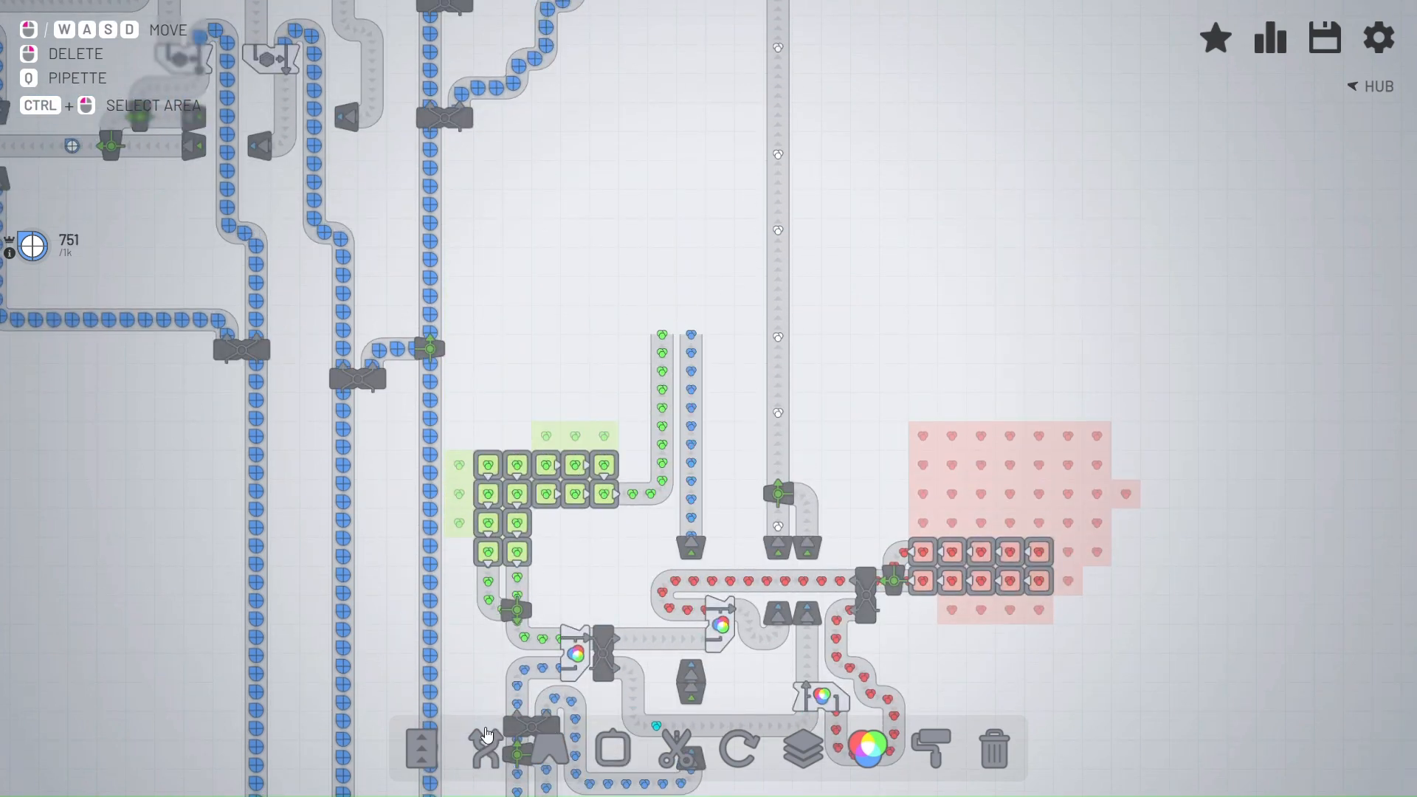
- Add upstream mixers and balancers combining the red, green and blue paint belts
left_click(419, 747)
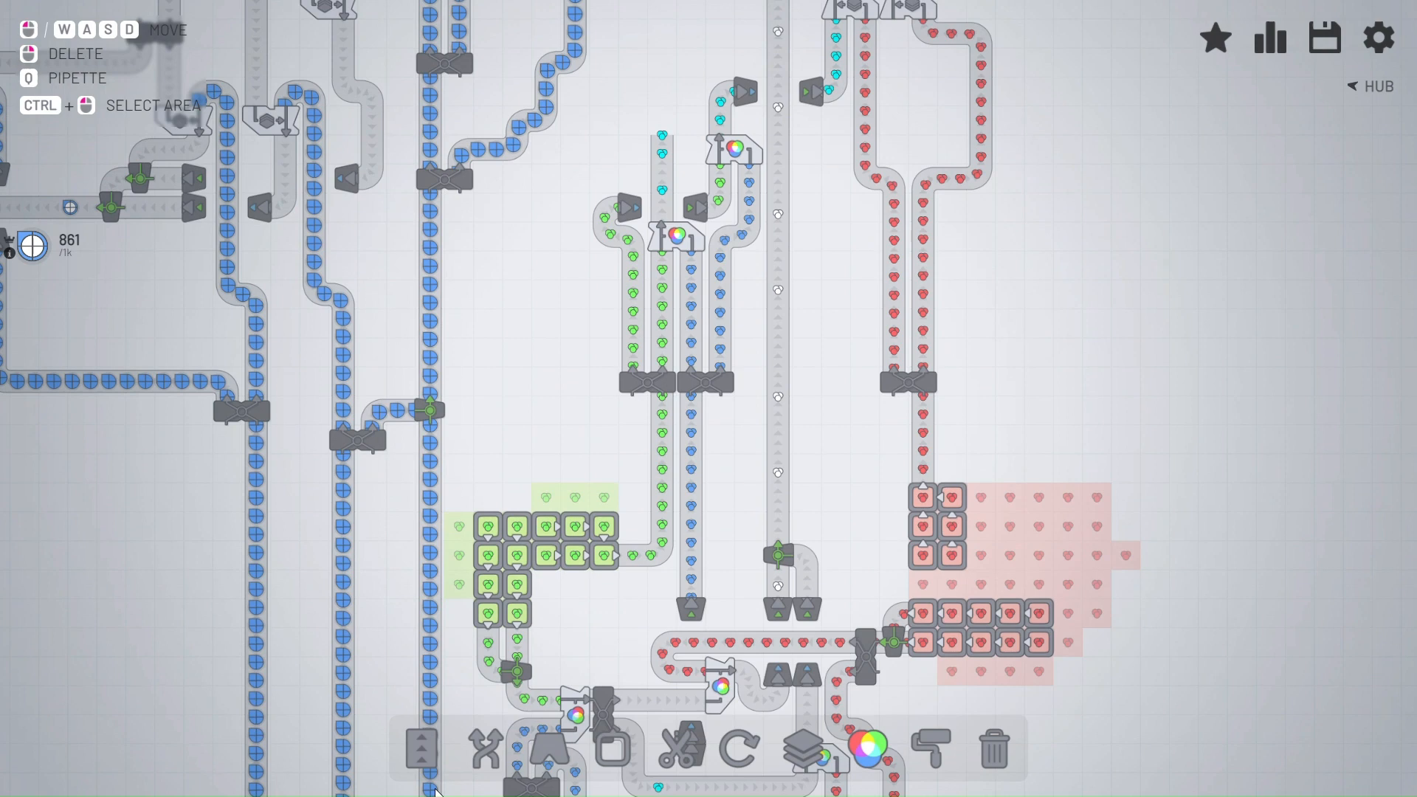
left_click(423, 750)
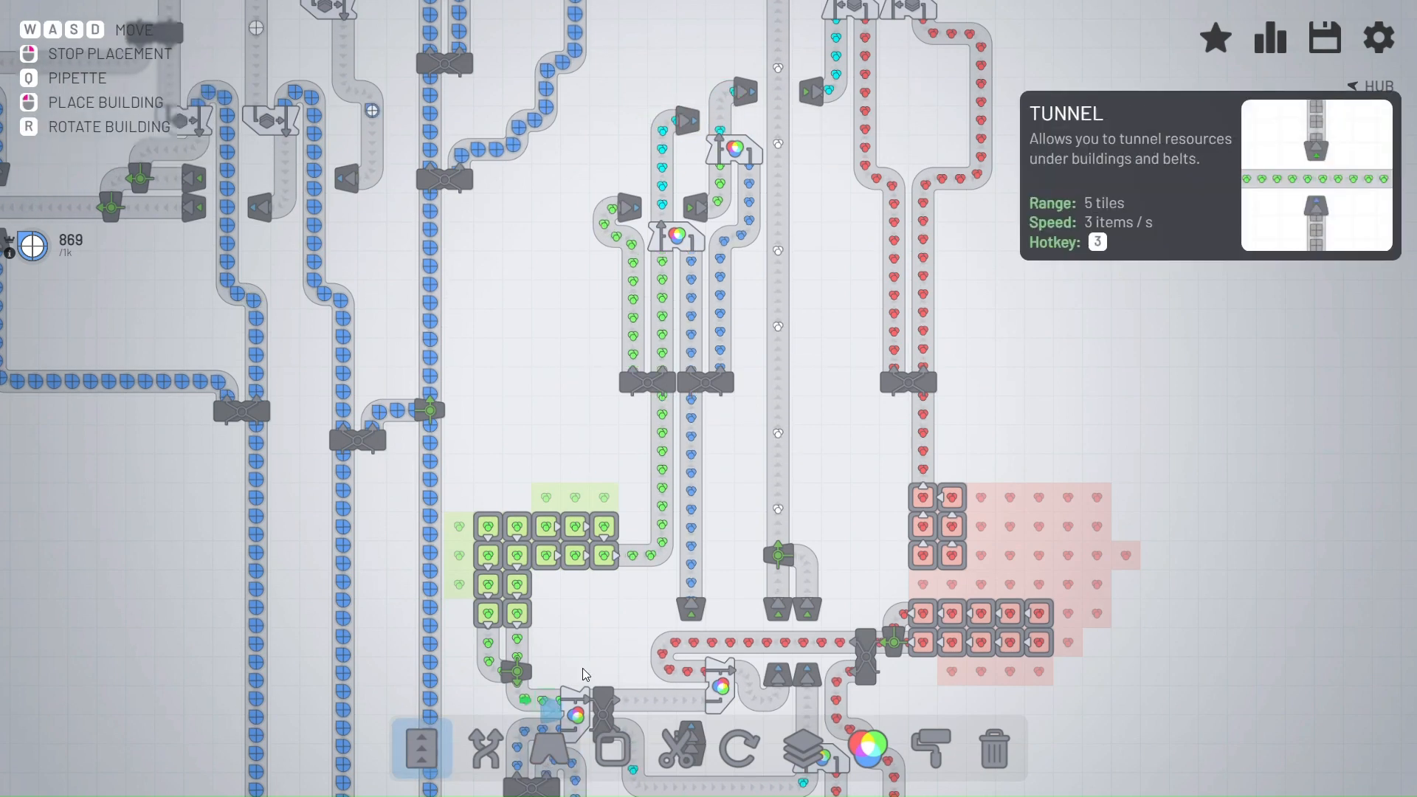